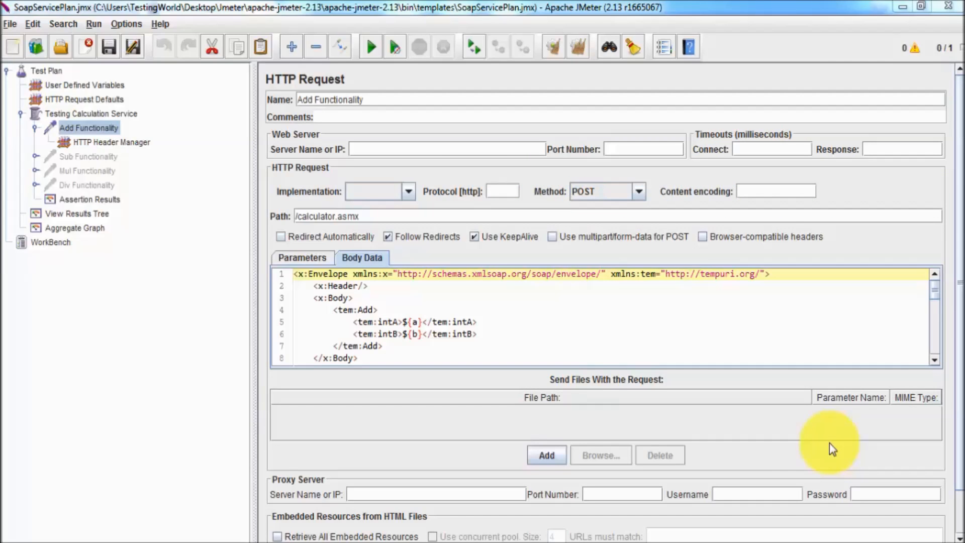
{"action": "mouse_move", "coordinate": [102, 119]}
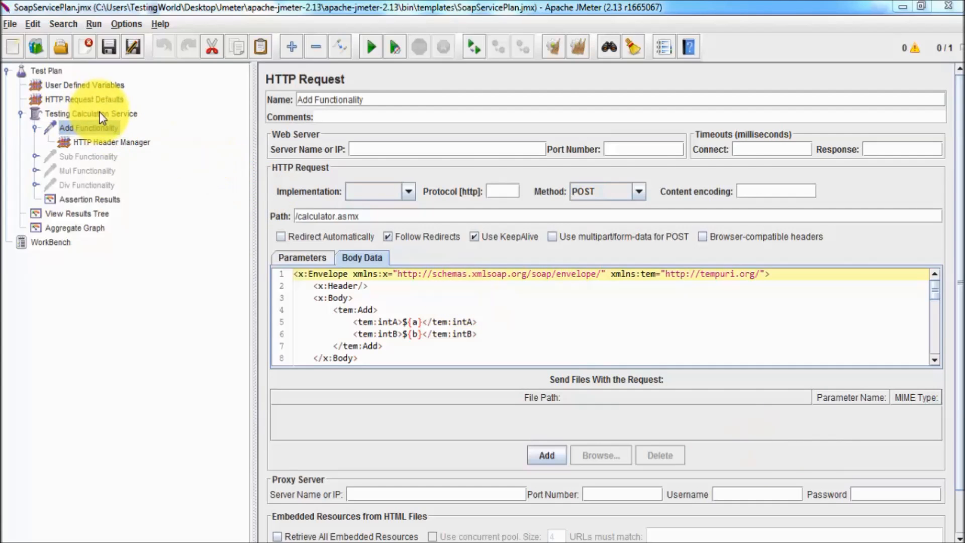
Step: Review the Testing Calculation Service thread group and its Add, Sub and Div requests
{"action": "left_click", "coordinate": [91, 114]}
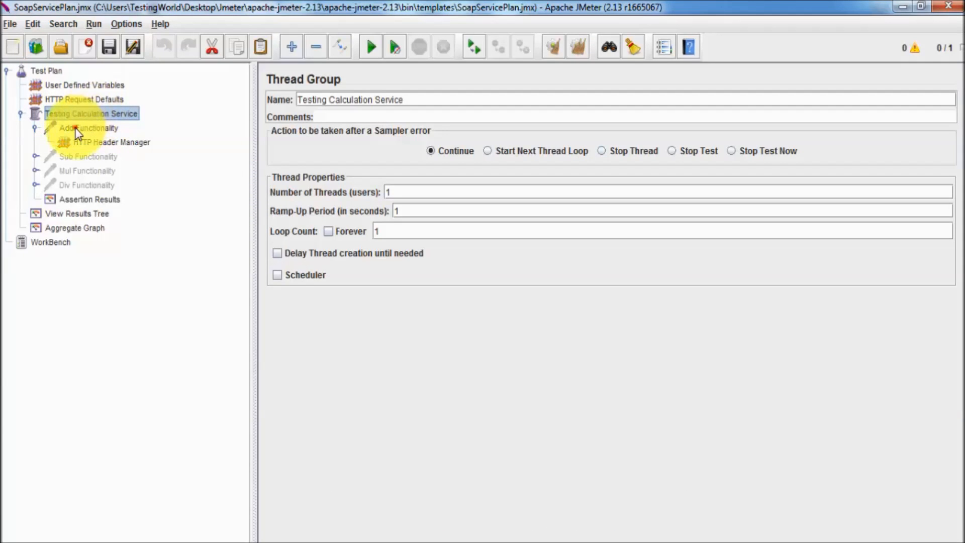
{"action": "left_click", "coordinate": [88, 128]}
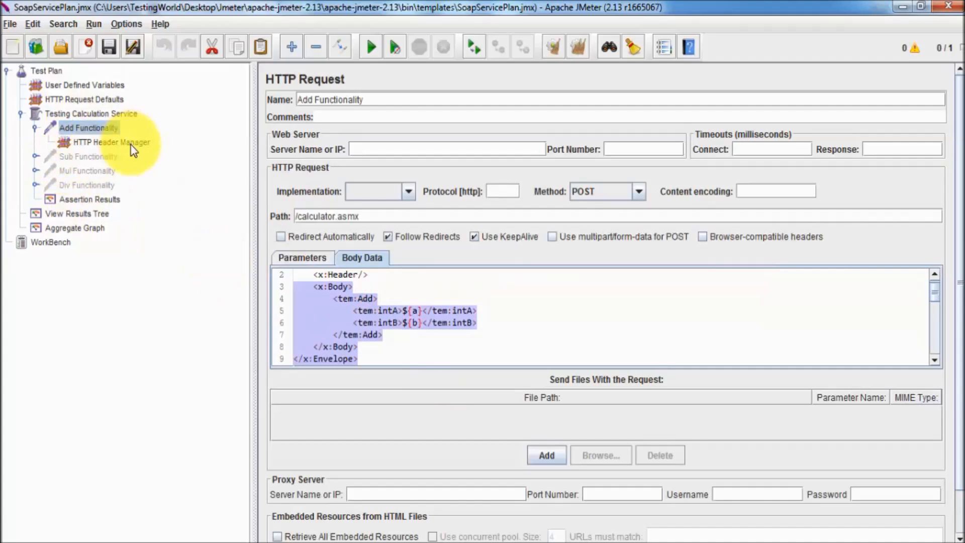
{"action": "left_click", "coordinate": [88, 157]}
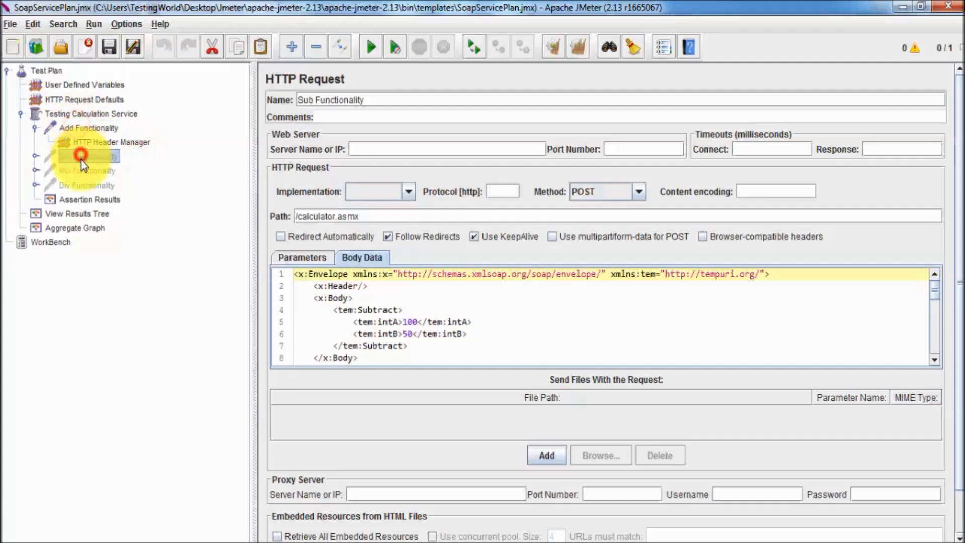
{"action": "left_click", "coordinate": [86, 185]}
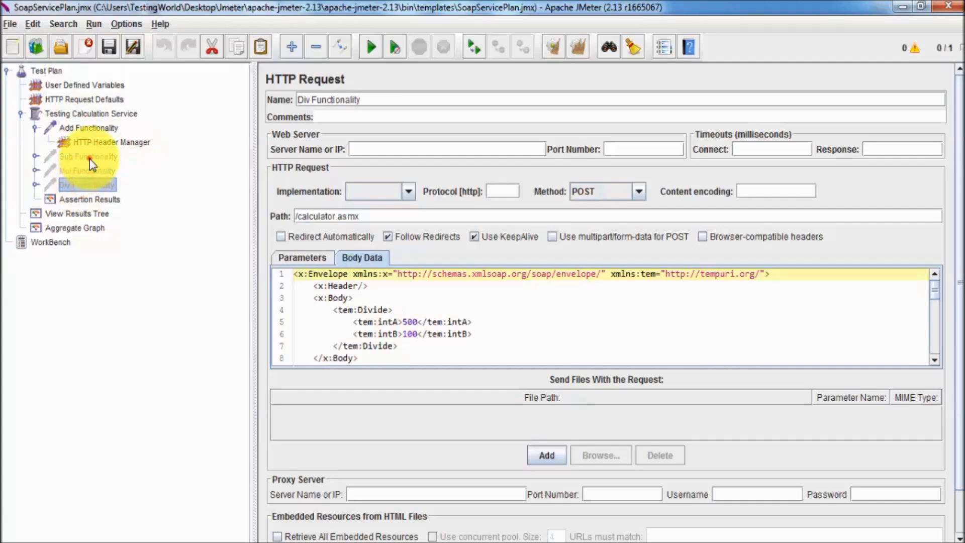
{"action": "left_click", "coordinate": [89, 128]}
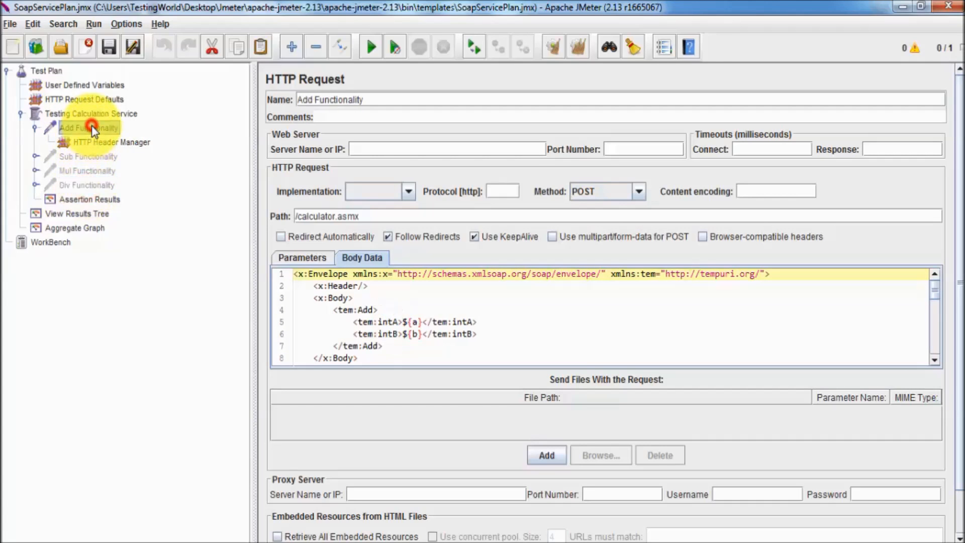
Step: Show the Add Functionality response returning AddResult 300 in View Results Tree
{"action": "left_click", "coordinate": [89, 199]}
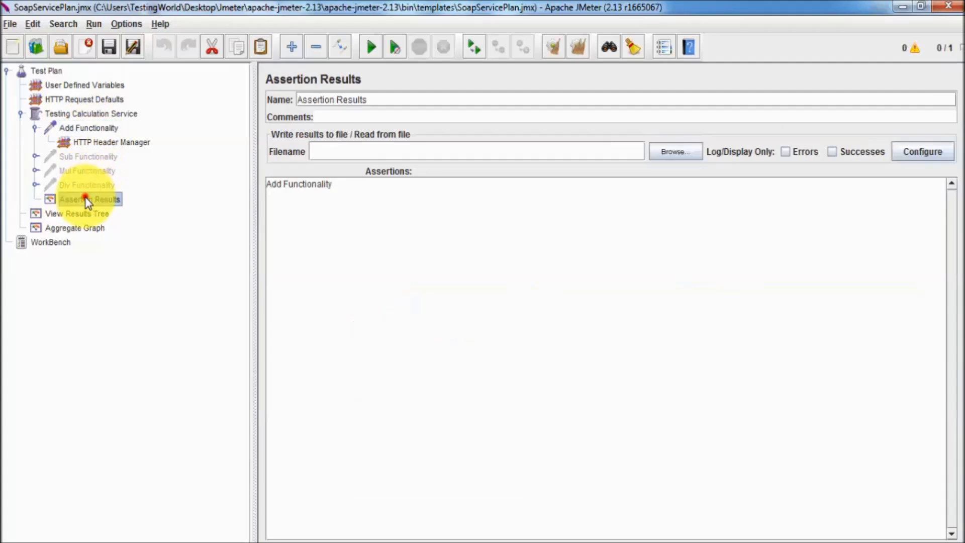
{"action": "left_click", "coordinate": [78, 213]}
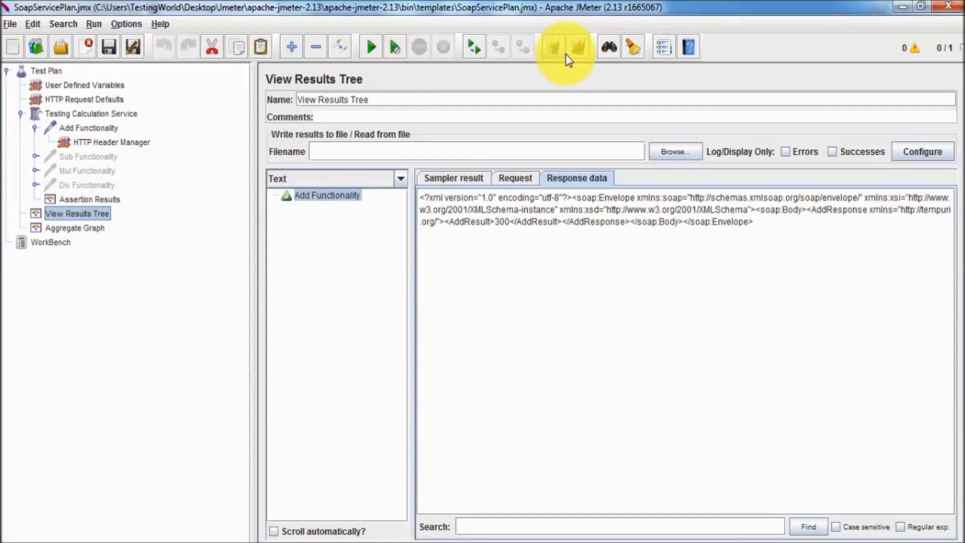
Step: Rerun the plan and inspect the Add request sent with 100 and 200, then its response
{"action": "left_click", "coordinate": [370, 46]}
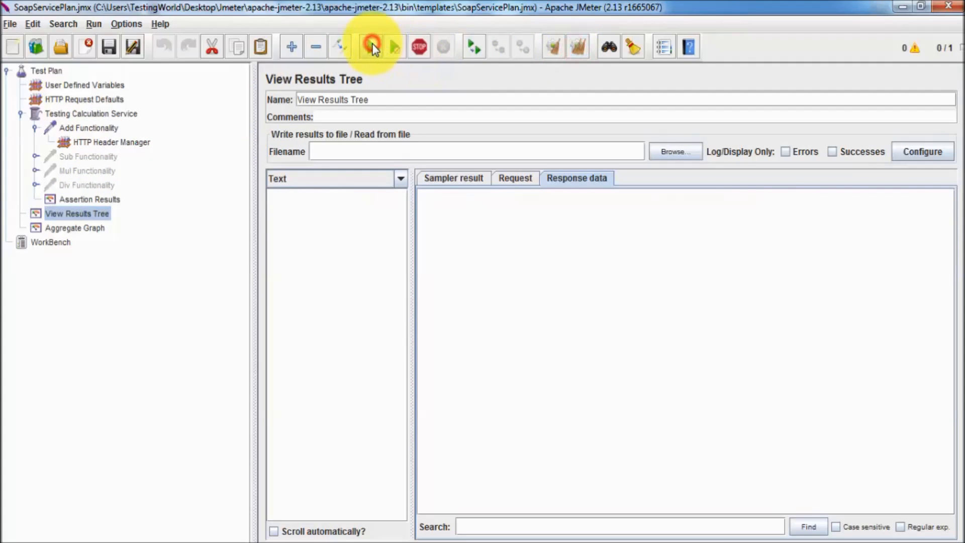
{"action": "left_click", "coordinate": [371, 46]}
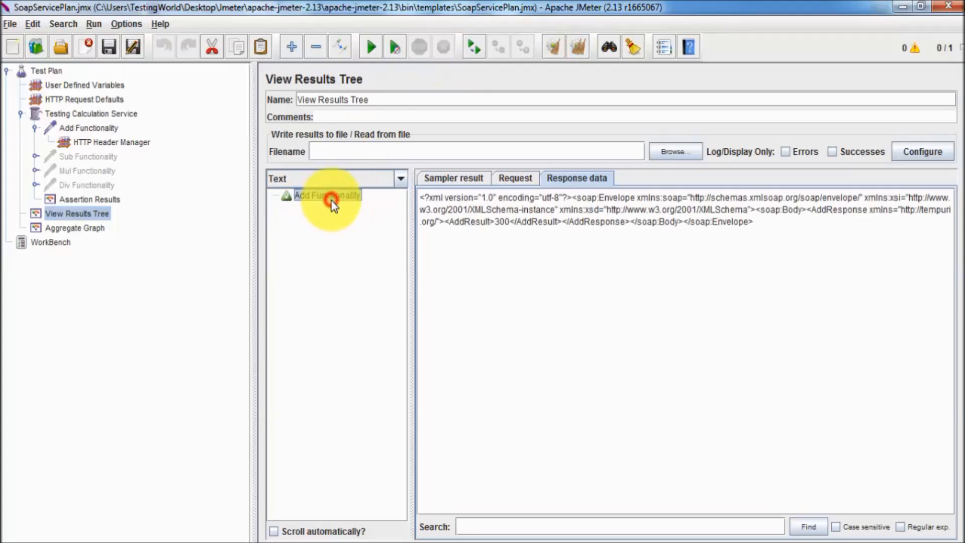
{"action": "left_click", "coordinate": [515, 178]}
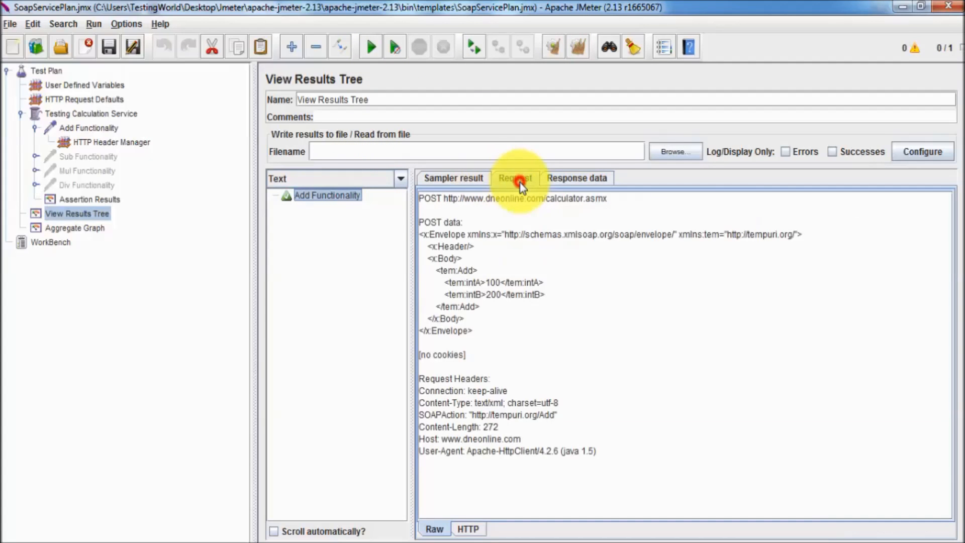
{"action": "left_click", "coordinate": [575, 178]}
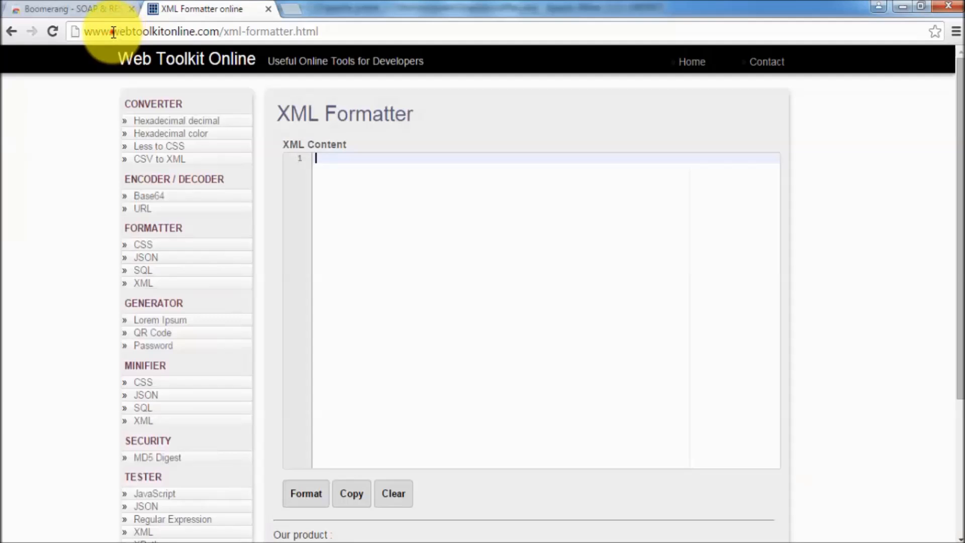
Step: Format the pasted SOAP response so AddResult 300 appears nested inside AddResponse
{"action": "double_click", "coordinate": [154, 31]}
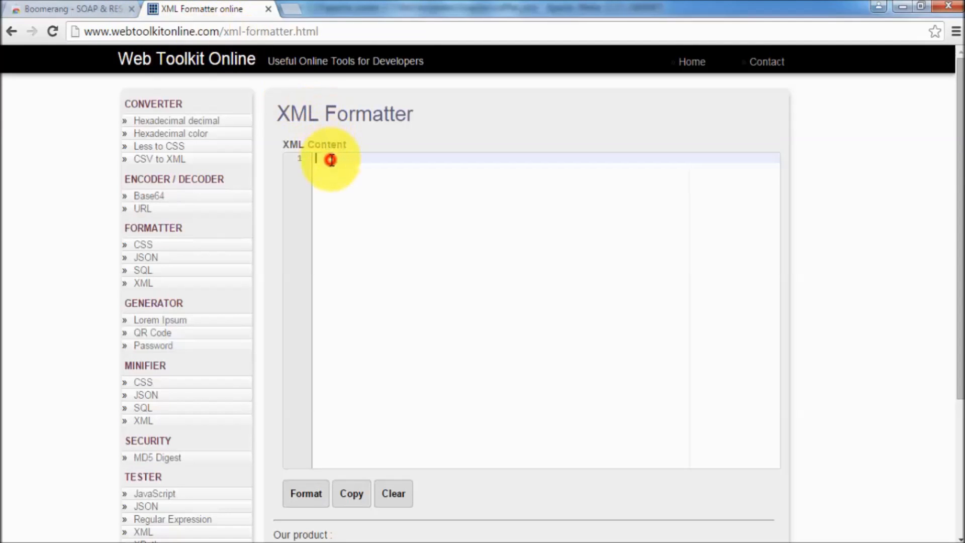
{"action": "scroll", "scroll_direction": "down", "scroll_amount": 3}
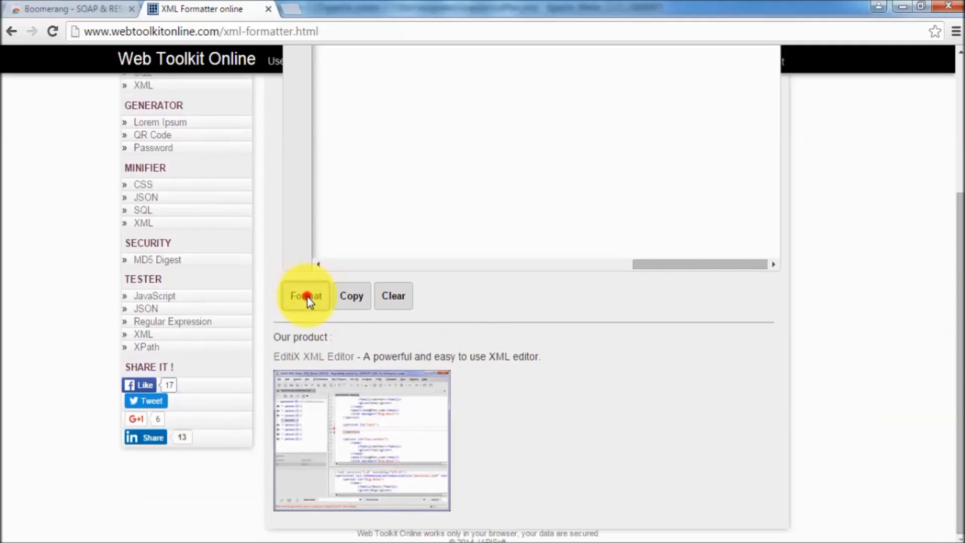
{"action": "left_click", "coordinate": [305, 296]}
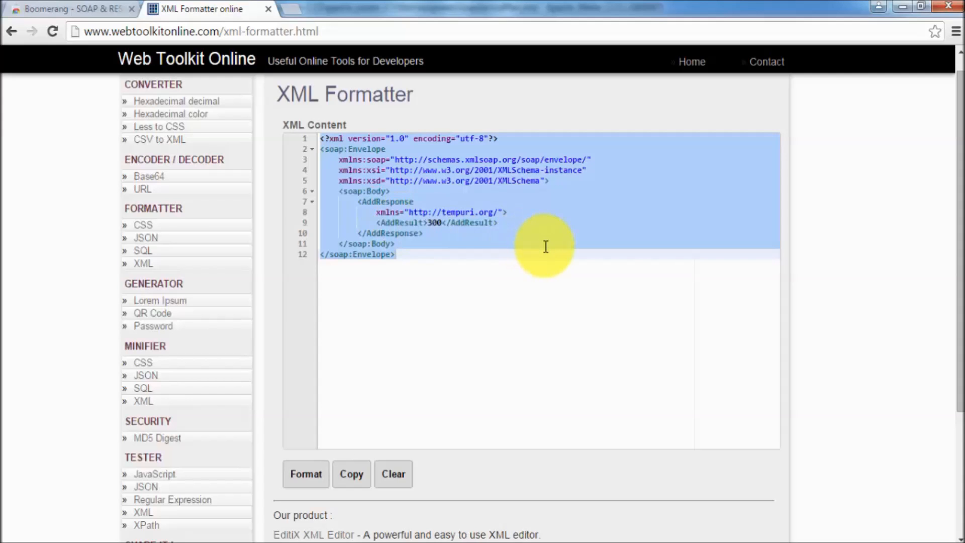
{"action": "mouse_move", "coordinate": [463, 221]}
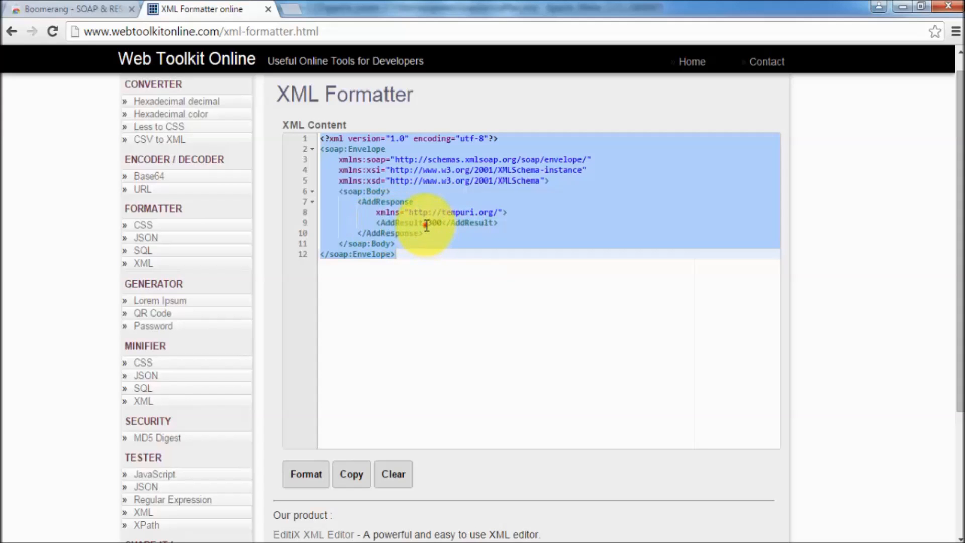
{"action": "left_click", "coordinate": [447, 223]}
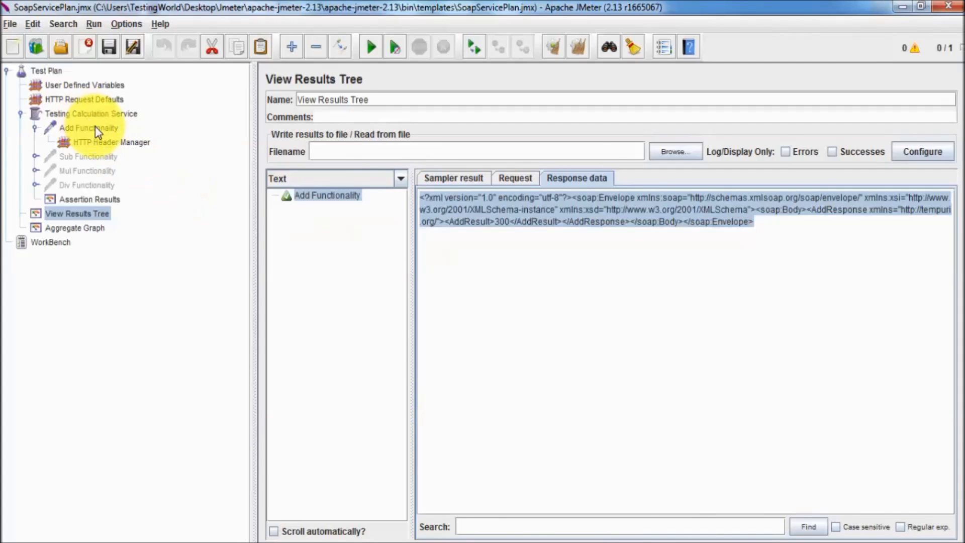
Step: Add an XPath Assertion under the Add Functionality request
{"action": "right_click", "coordinate": [80, 127]}
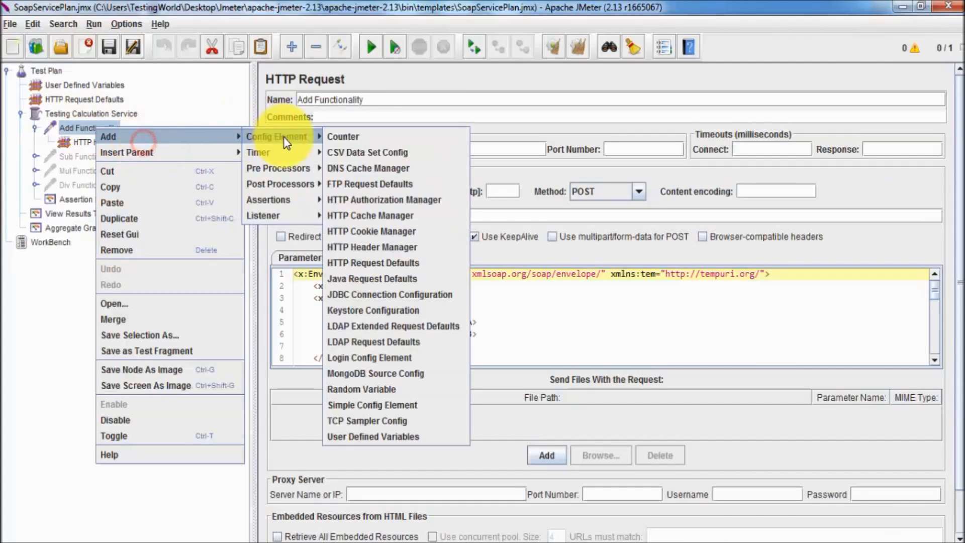
{"action": "mouse_move", "coordinate": [268, 199]}
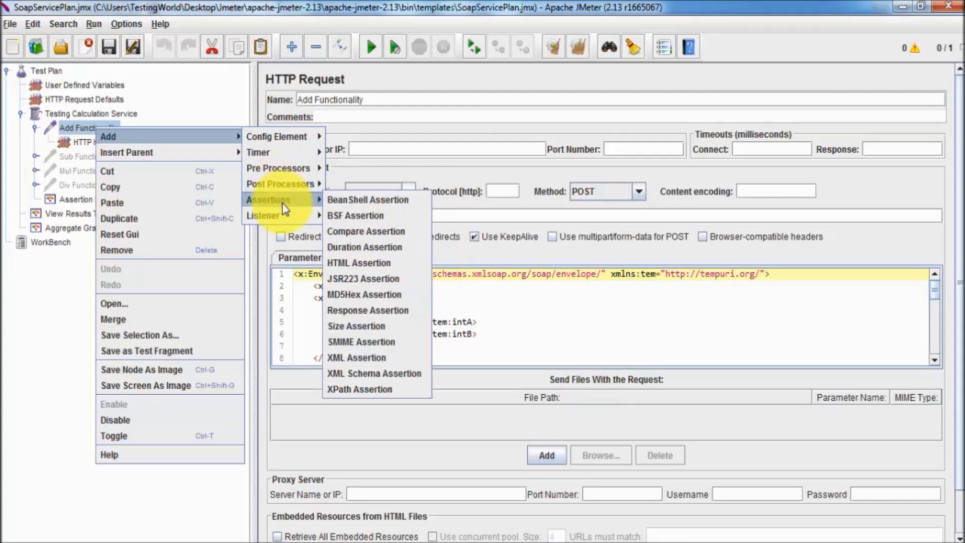
{"action": "mouse_move", "coordinate": [360, 341]}
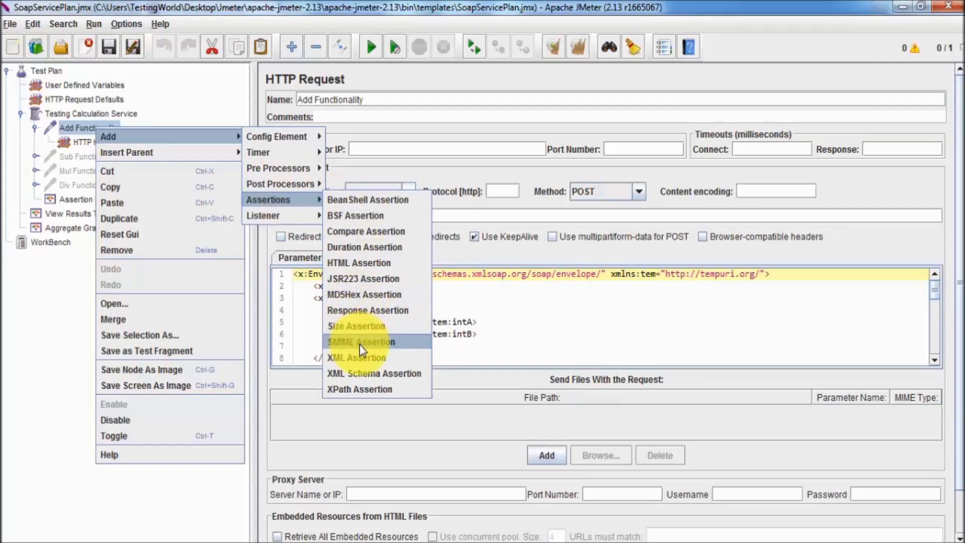
{"action": "left_click", "coordinate": [360, 389]}
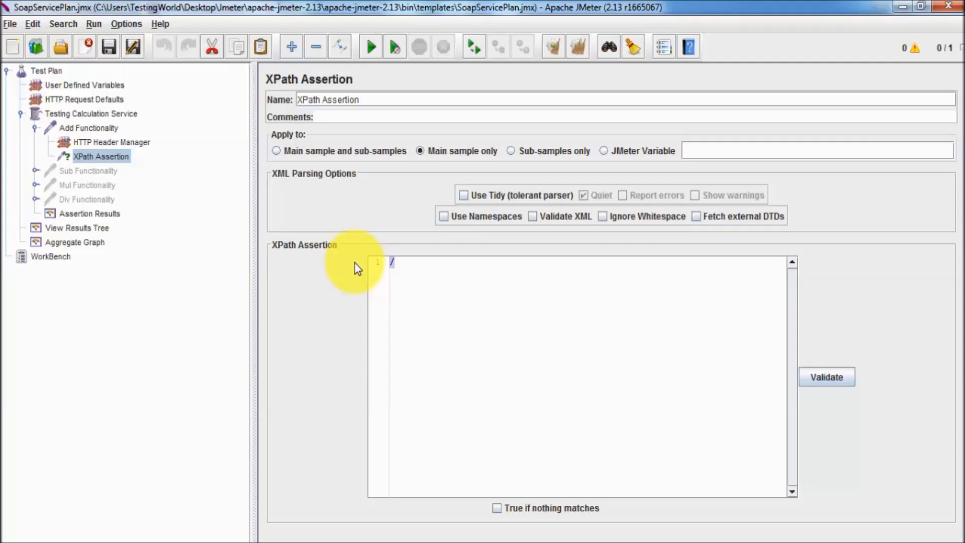
Step: Enter //AddResponse/AddResult as the XPath expression and validate it as correct
{"action": "type", "text": "/"}
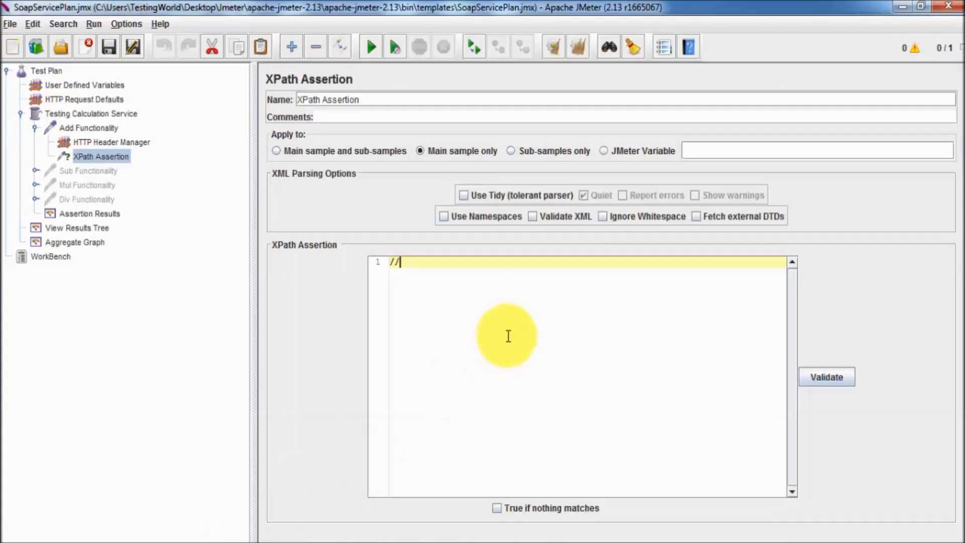
{"action": "type", "text": "AddRes"}
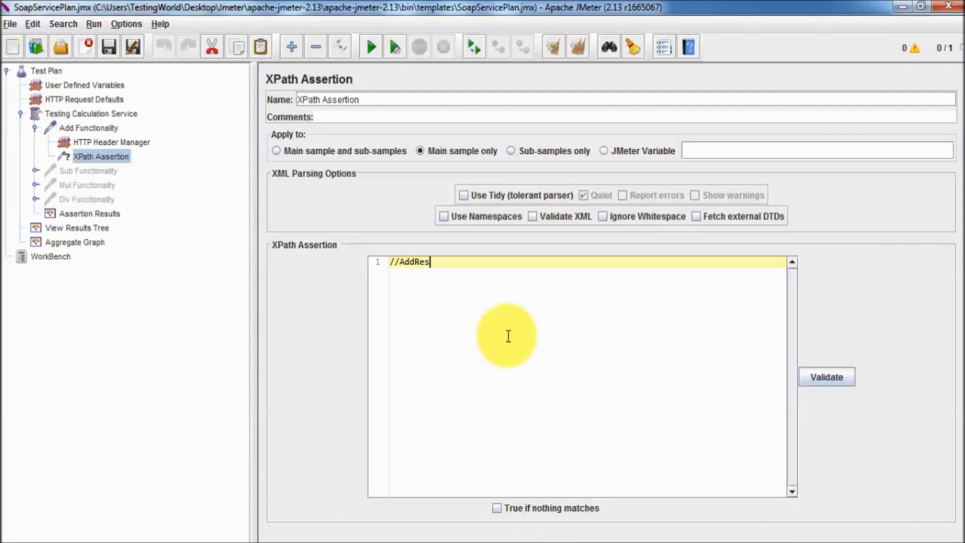
{"action": "type", "text": "ponse/"}
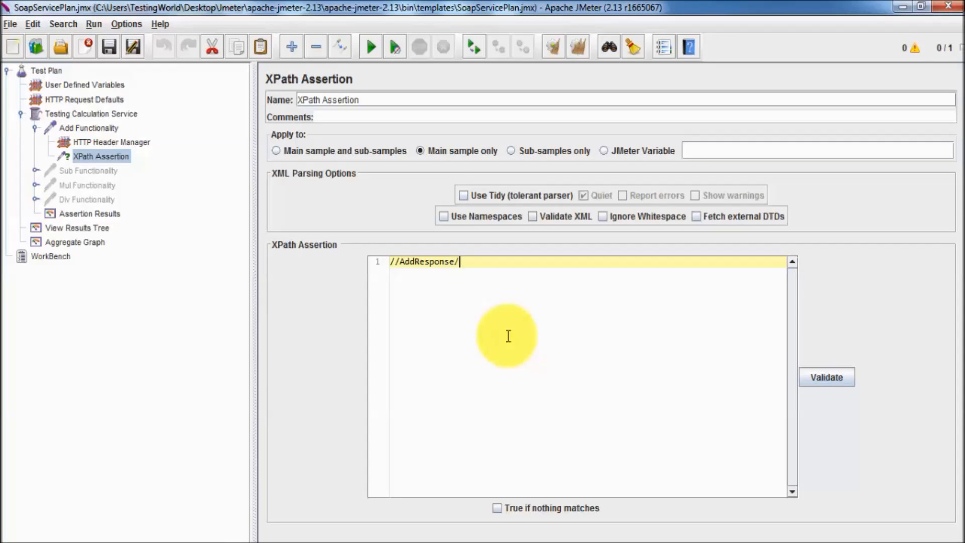
{"action": "type", "text": "AddResult"}
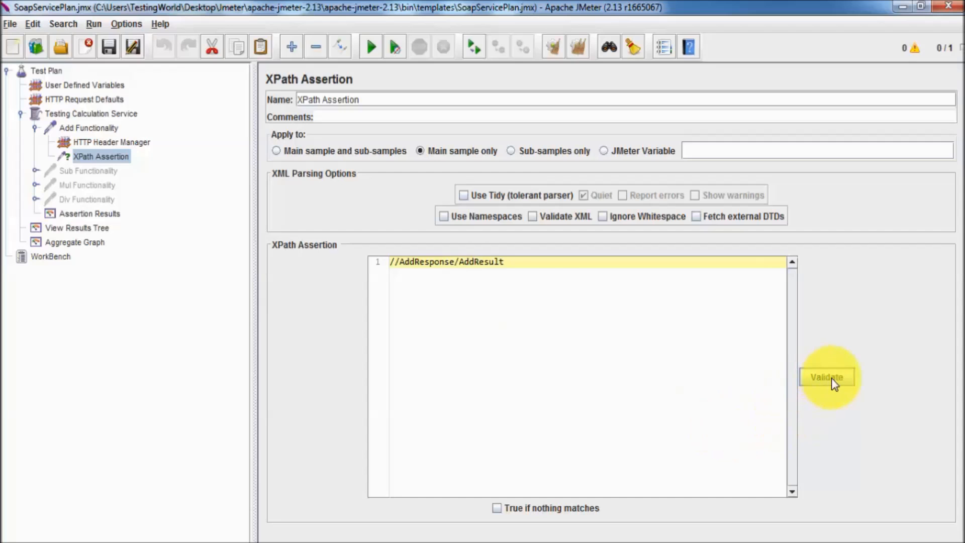
{"action": "left_click", "coordinate": [826, 377]}
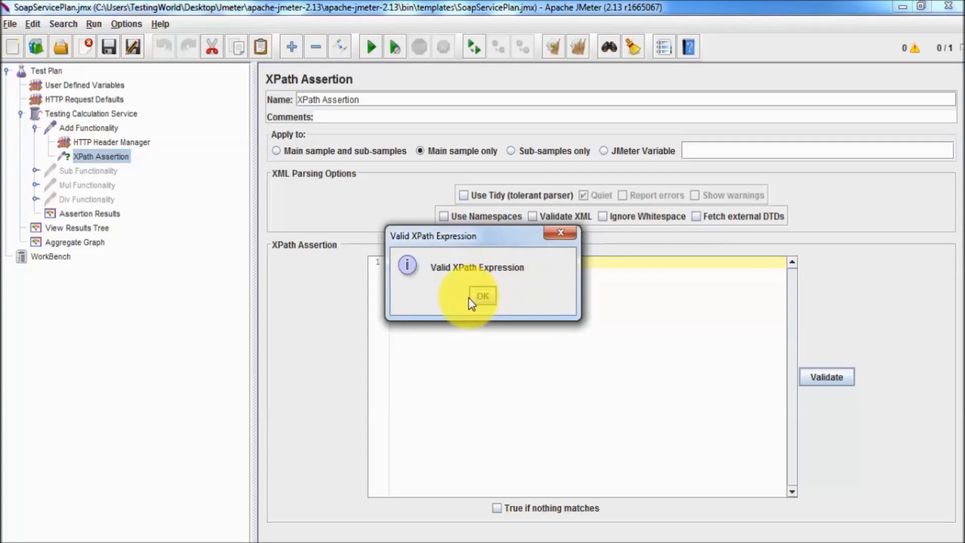
{"action": "left_click", "coordinate": [482, 295]}
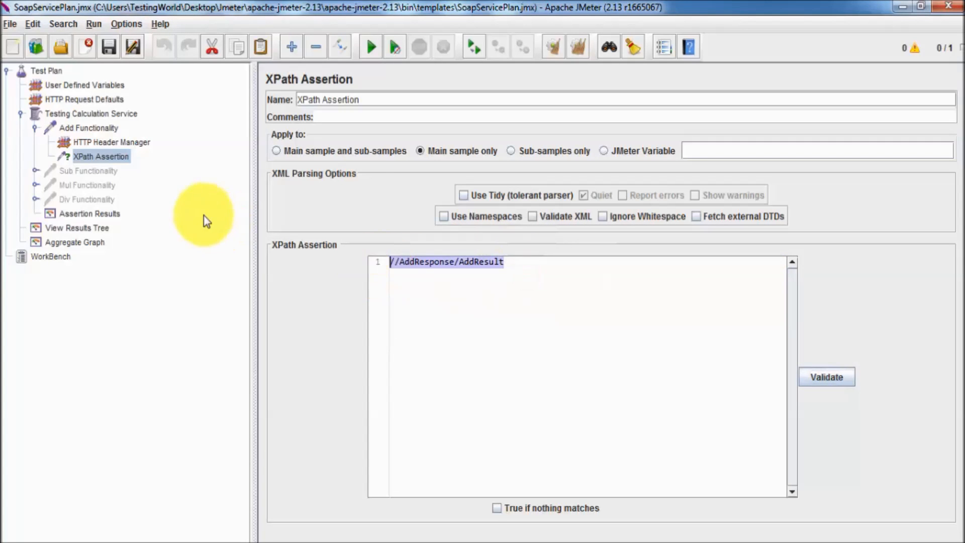
{"action": "left_click", "coordinate": [90, 213]}
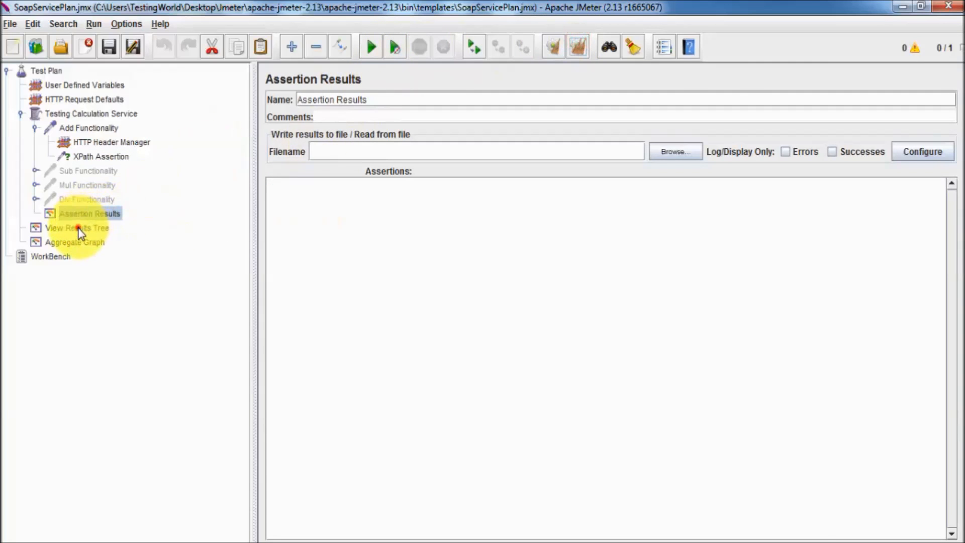
Step: Run the plan and check the Add response returning AddResult 300 in View Results Tree
{"action": "left_click", "coordinate": [78, 228]}
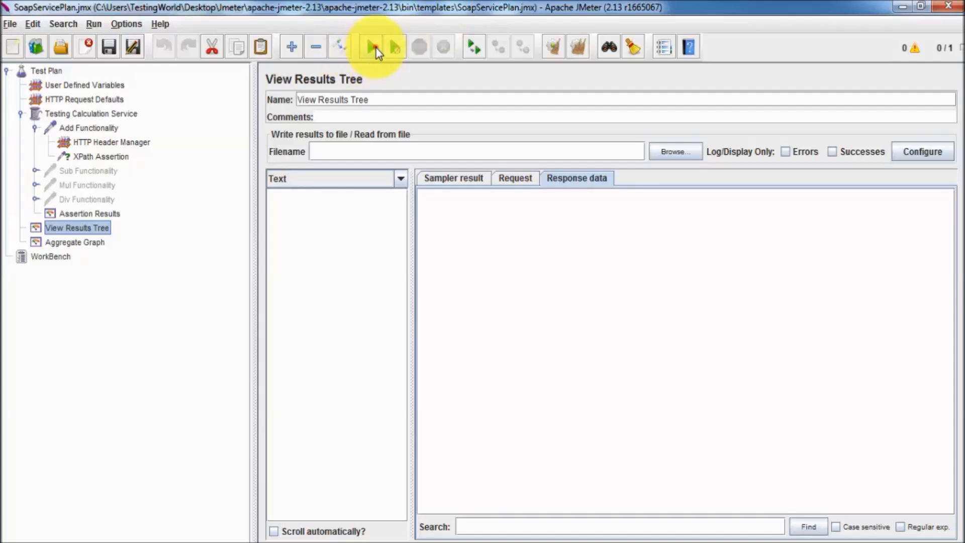
{"action": "left_click", "coordinate": [370, 46]}
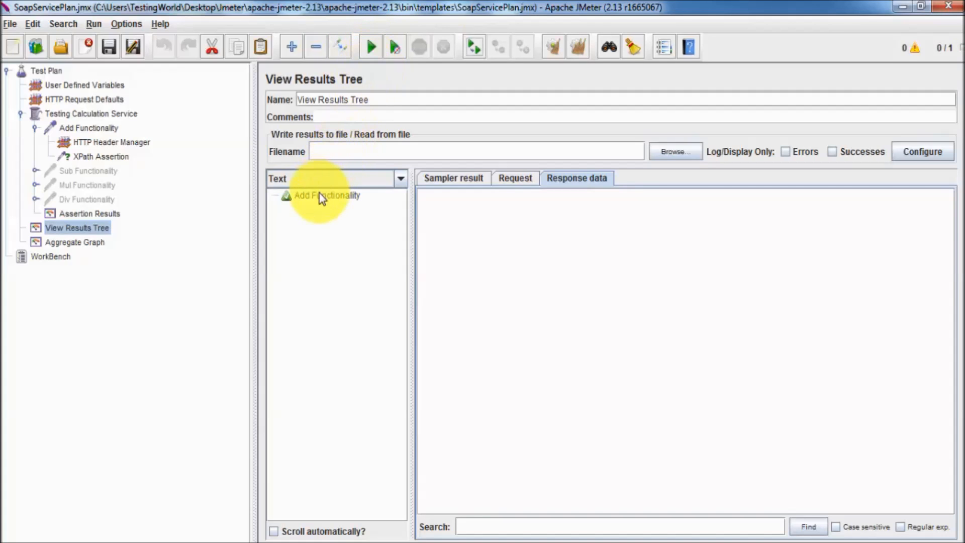
{"action": "left_click", "coordinate": [515, 178]}
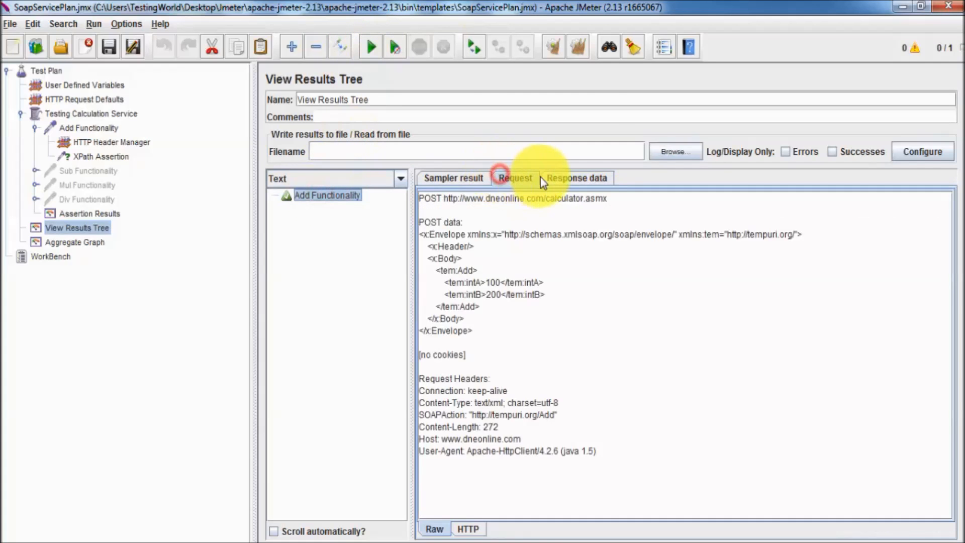
{"action": "left_click", "coordinate": [576, 178]}
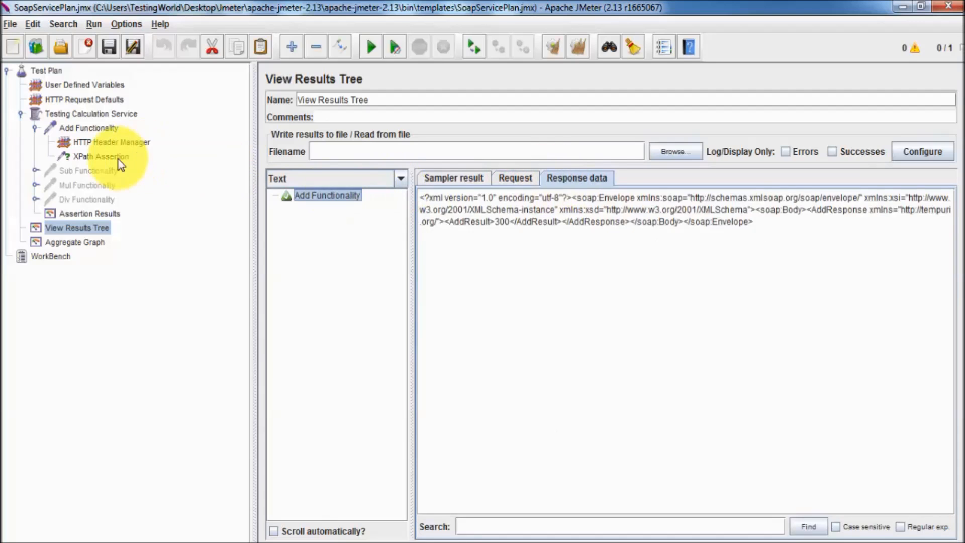
{"action": "left_click", "coordinate": [100, 157]}
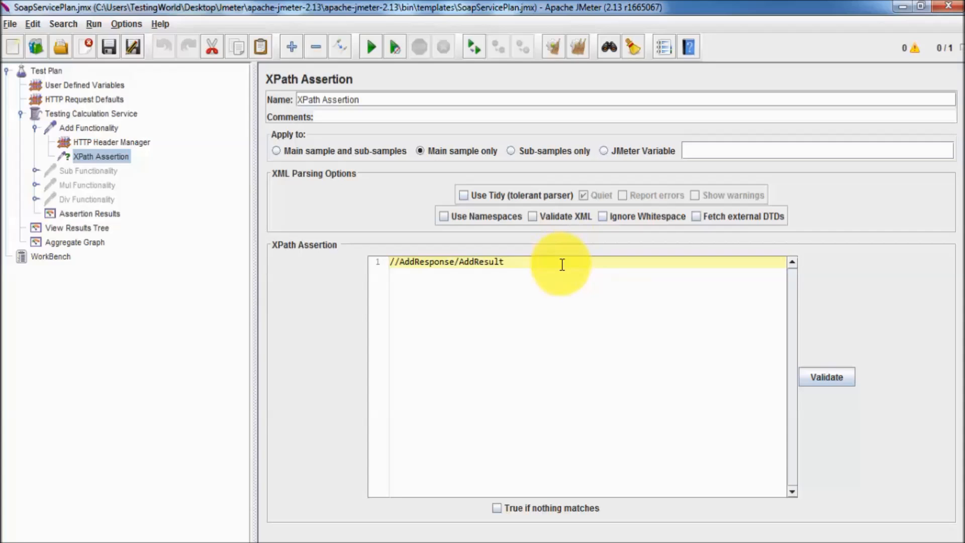
{"action": "mouse_move", "coordinate": [554, 266]}
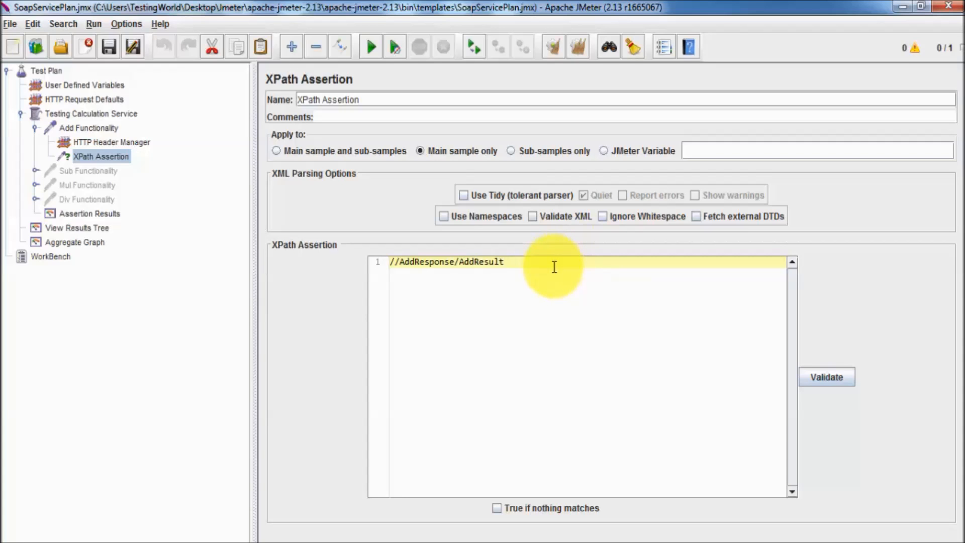
Step: Extend the expression to //AddResponse/AddResult ="ABC" and validate it
{"action": "type", "text": "="}
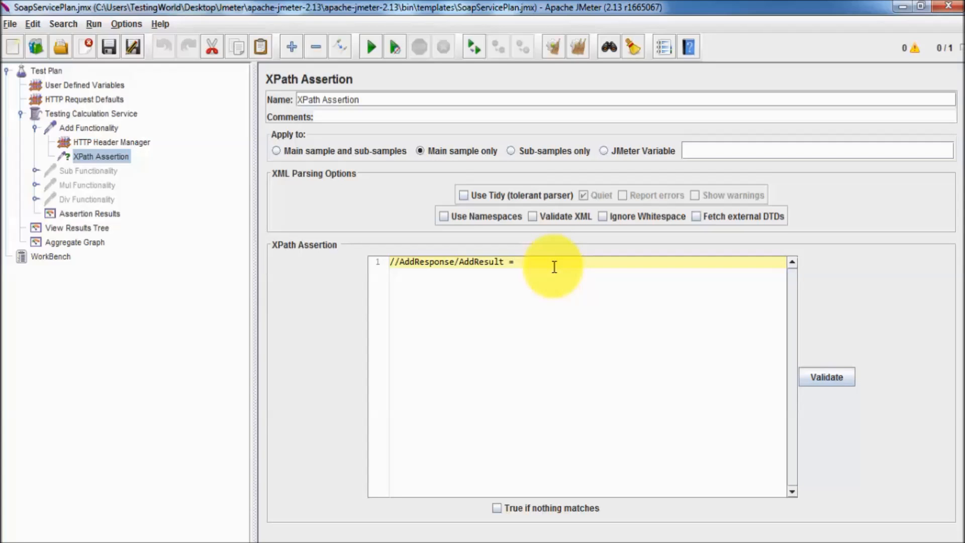
{"action": "type", "text": "\"\""}
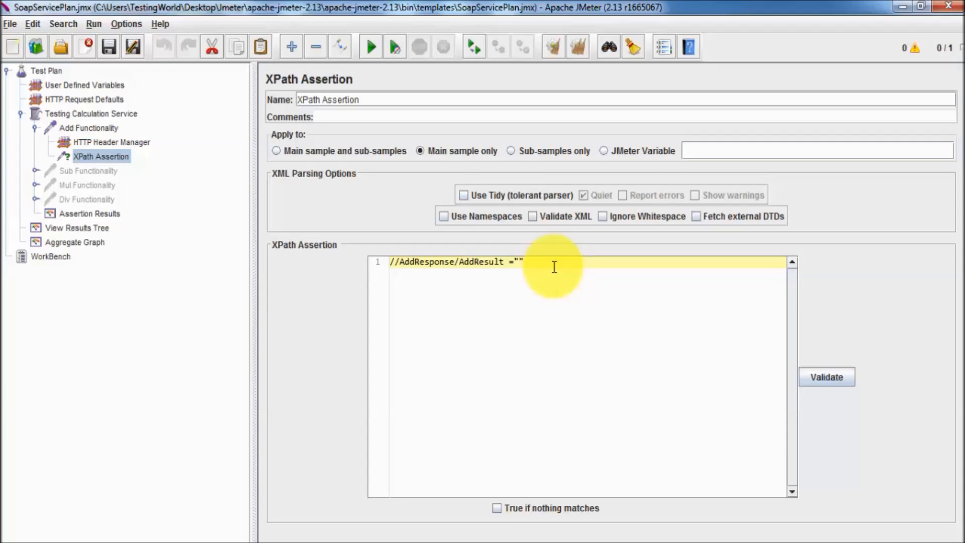
{"action": "type", "text": "ABC"}
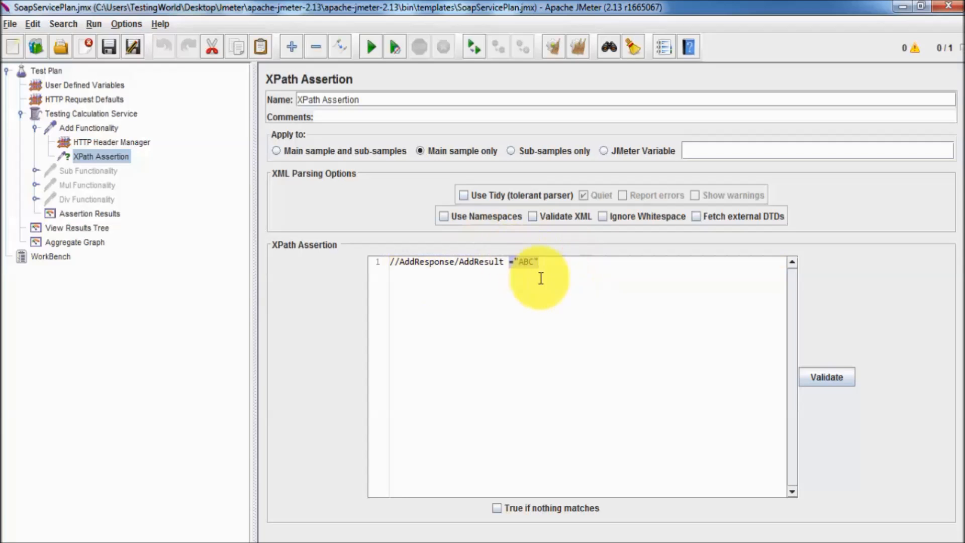
{"action": "left_click", "coordinate": [826, 377]}
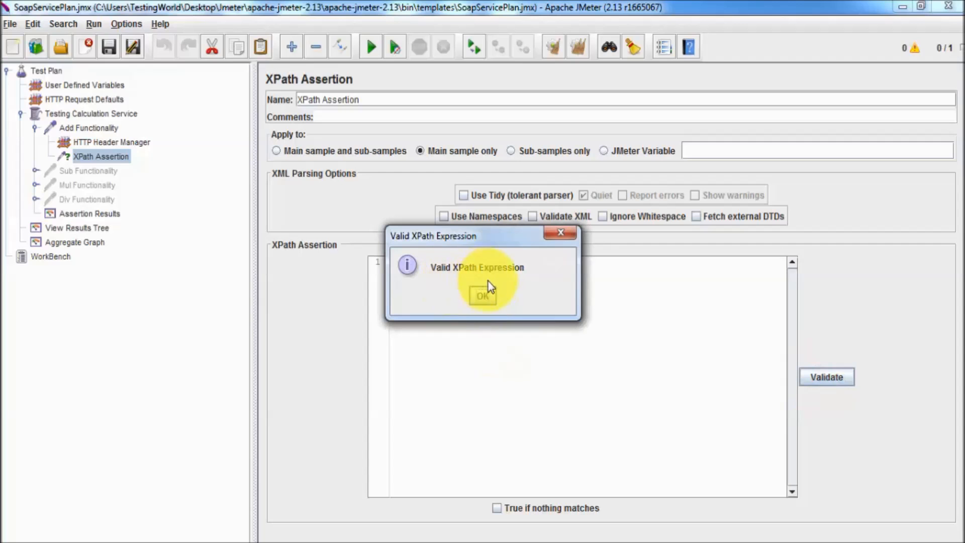
{"action": "left_click", "coordinate": [483, 296]}
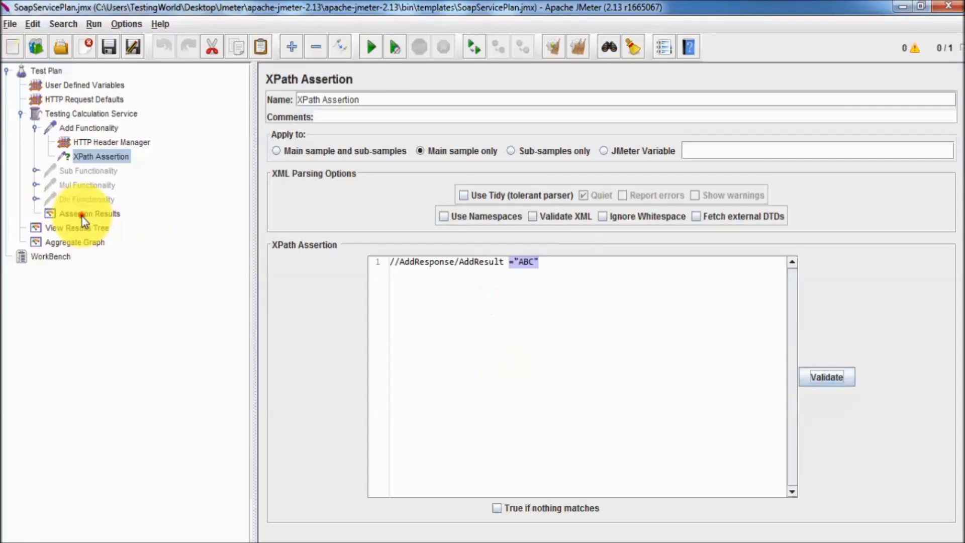
Step: Clear results, rerun, and see the Add sample fail with No Nodes Matched
{"action": "left_click", "coordinate": [78, 229]}
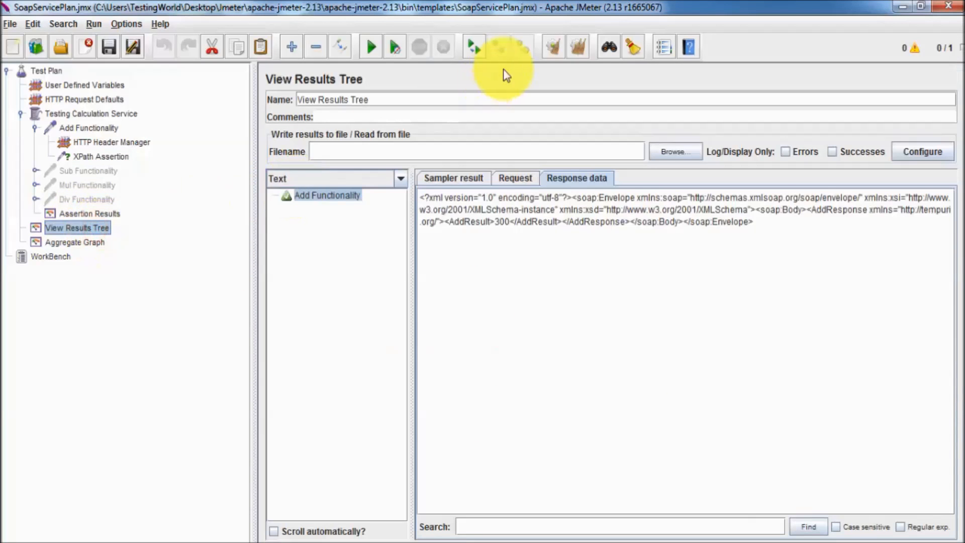
{"action": "left_click", "coordinate": [369, 47]}
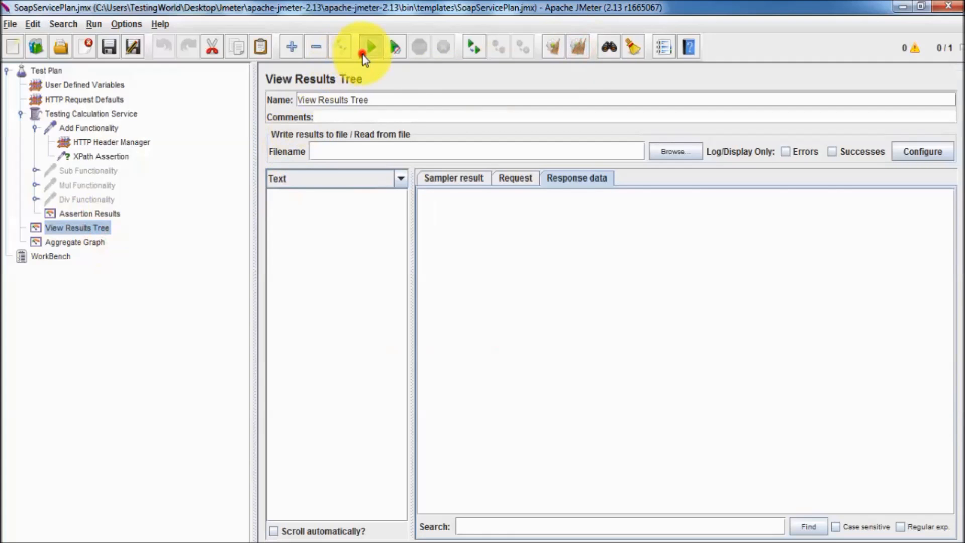
{"action": "left_click", "coordinate": [369, 46]}
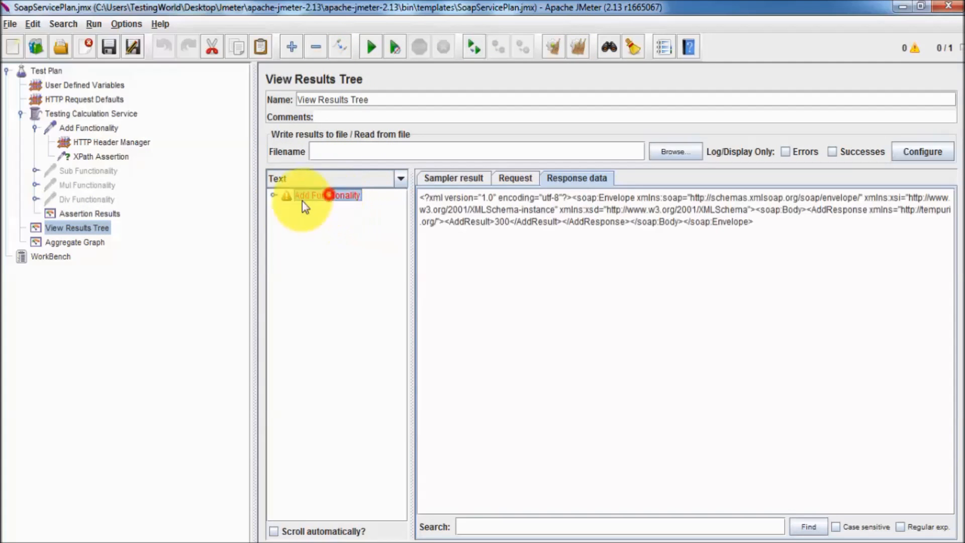
{"action": "left_click", "coordinate": [340, 207]}
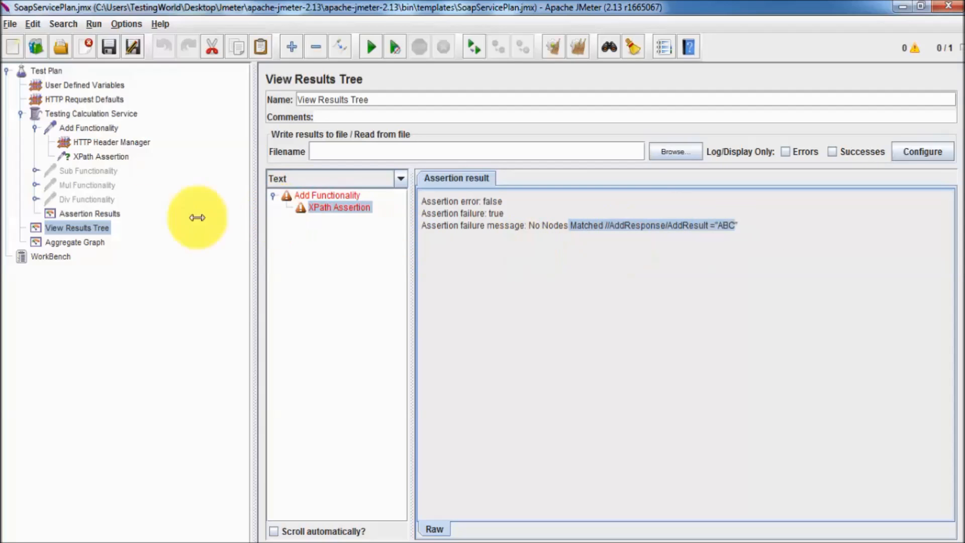
{"action": "left_click", "coordinate": [101, 157]}
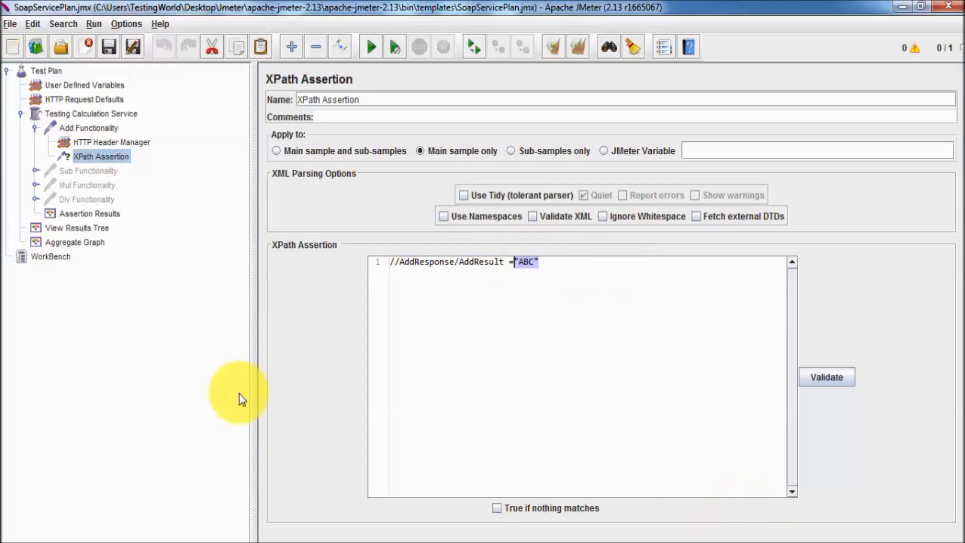
{"action": "mouse_move", "coordinate": [108, 221]}
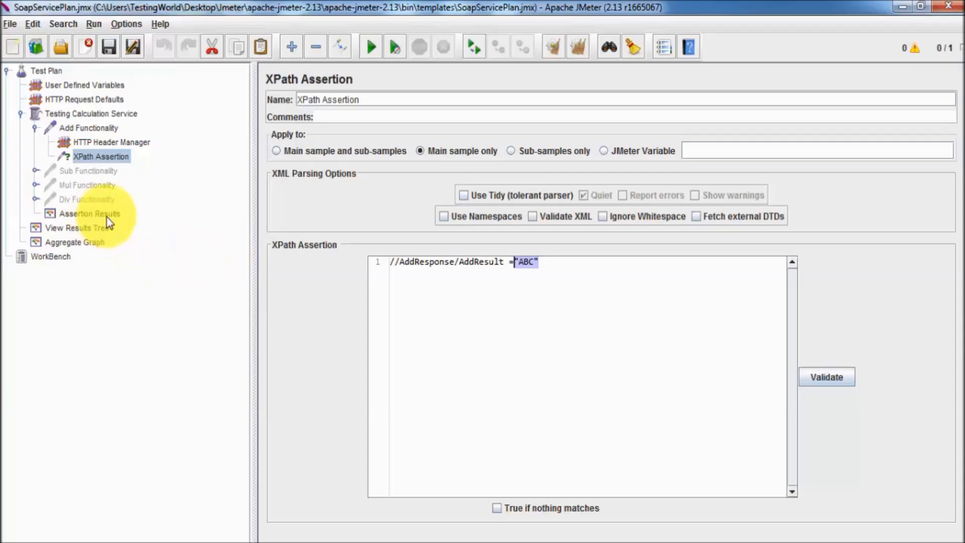
Step: Confirm the ABC failure in Assertion Results, Aggregate Graph's 100% error rate and View Results Tree
{"action": "left_click", "coordinate": [90, 213]}
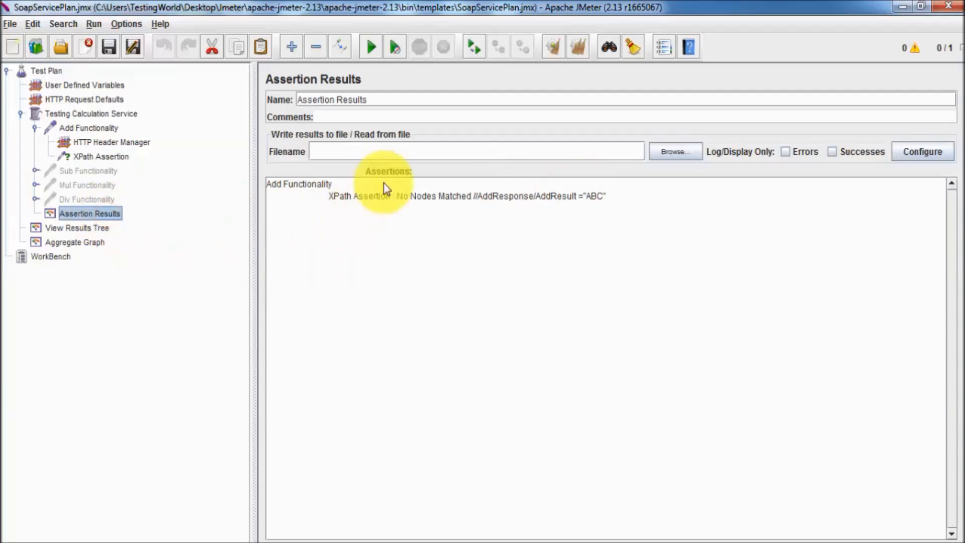
{"action": "left_click", "coordinate": [74, 243]}
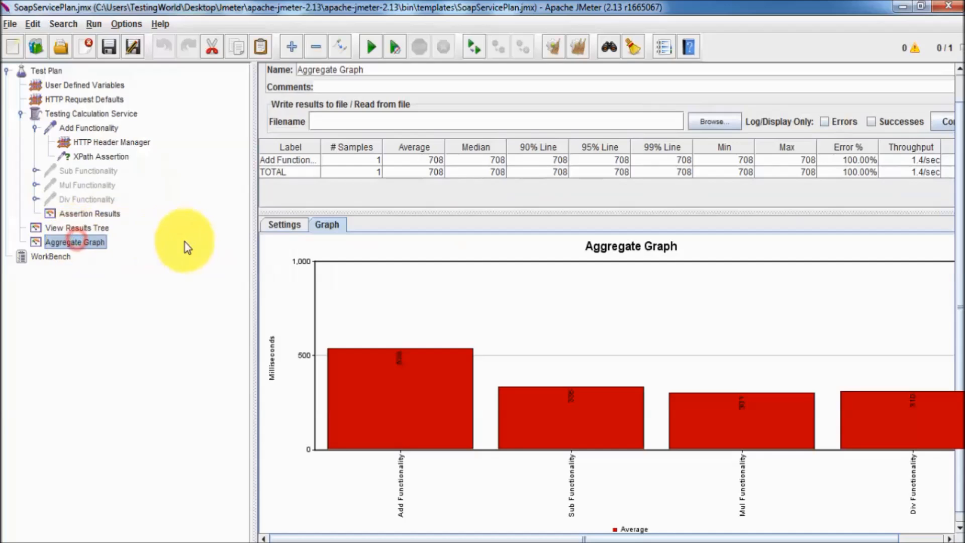
{"action": "left_click", "coordinate": [77, 228]}
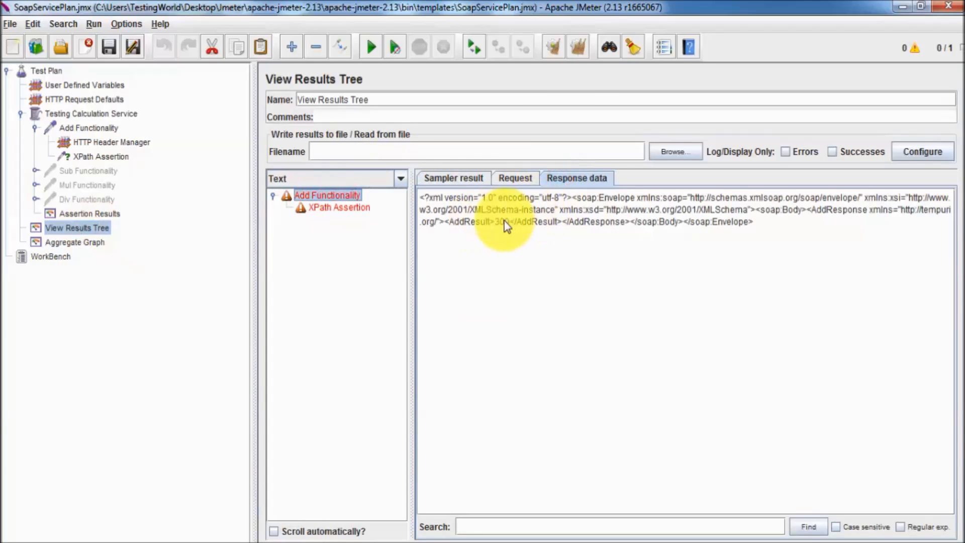
{"action": "left_click", "coordinate": [89, 213]}
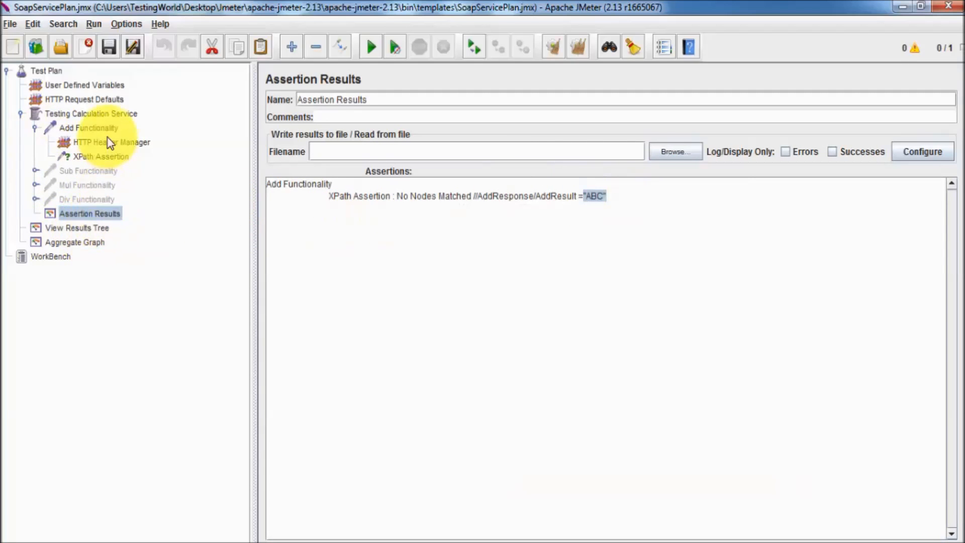
{"action": "left_click", "coordinate": [101, 157]}
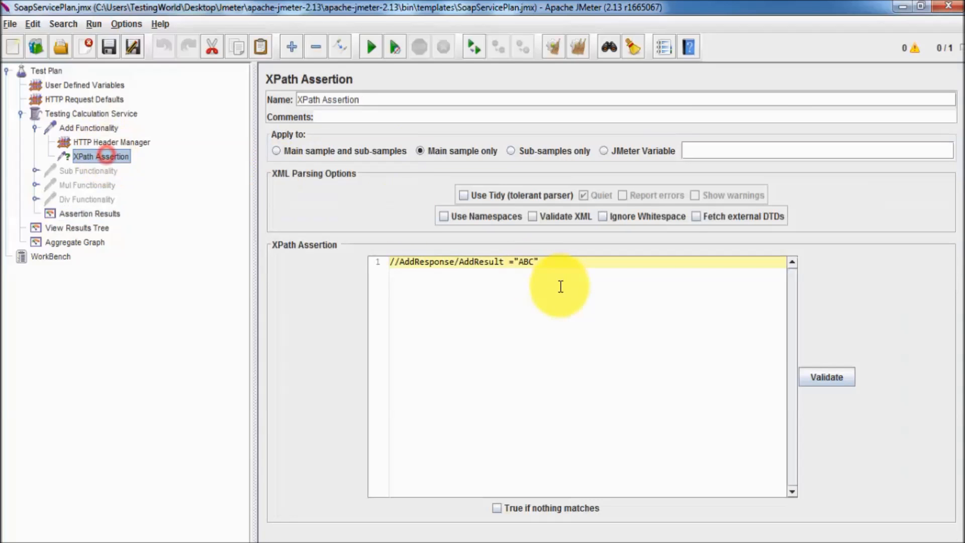
Step: Replace "ABC" with 300 in the assertion and review the Add response data again
{"action": "key", "text": "BackSpace"}
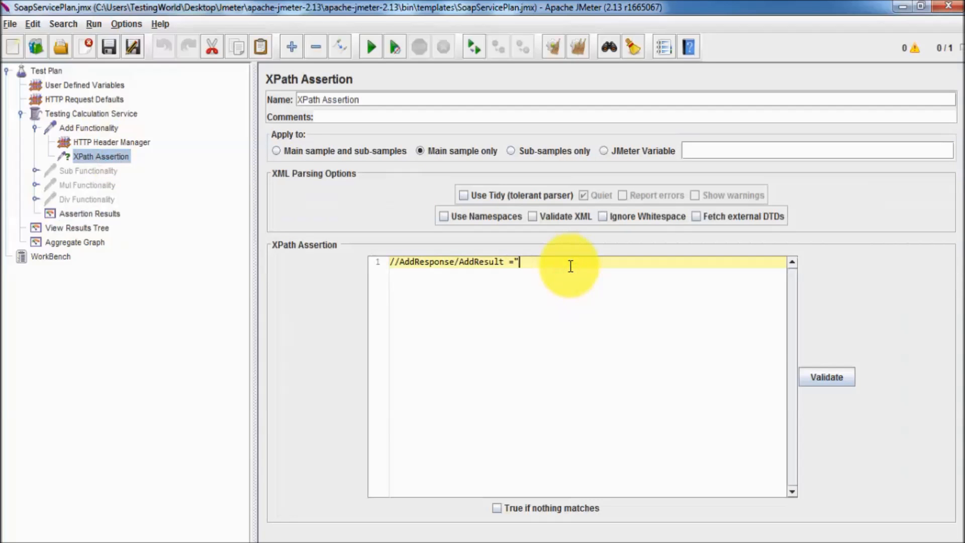
{"action": "type", "text": "300"}
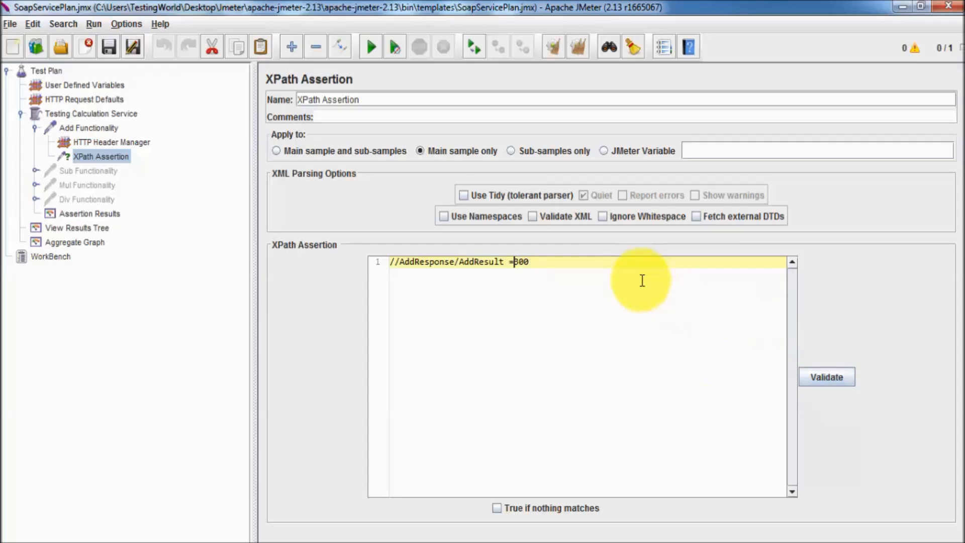
{"action": "left_click", "coordinate": [826, 377]}
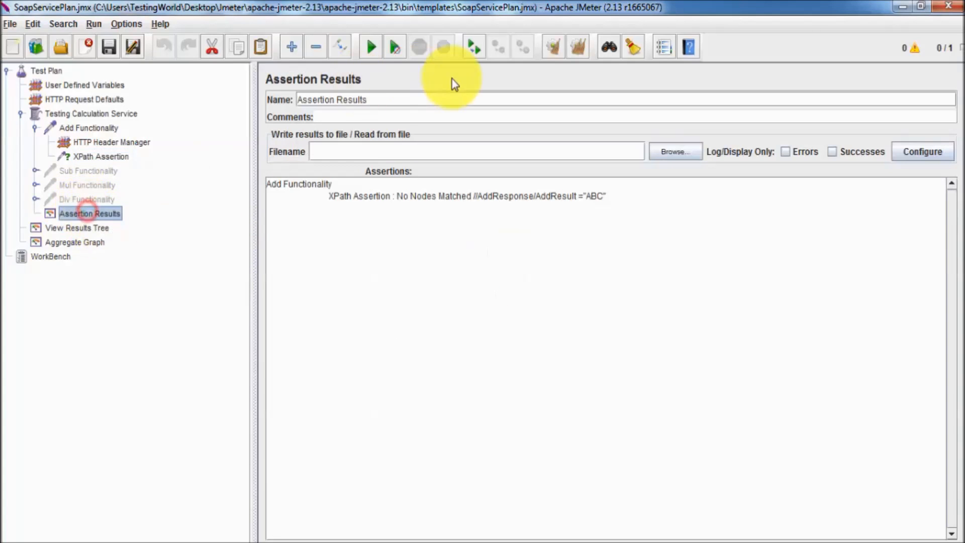
{"action": "left_click", "coordinate": [78, 228]}
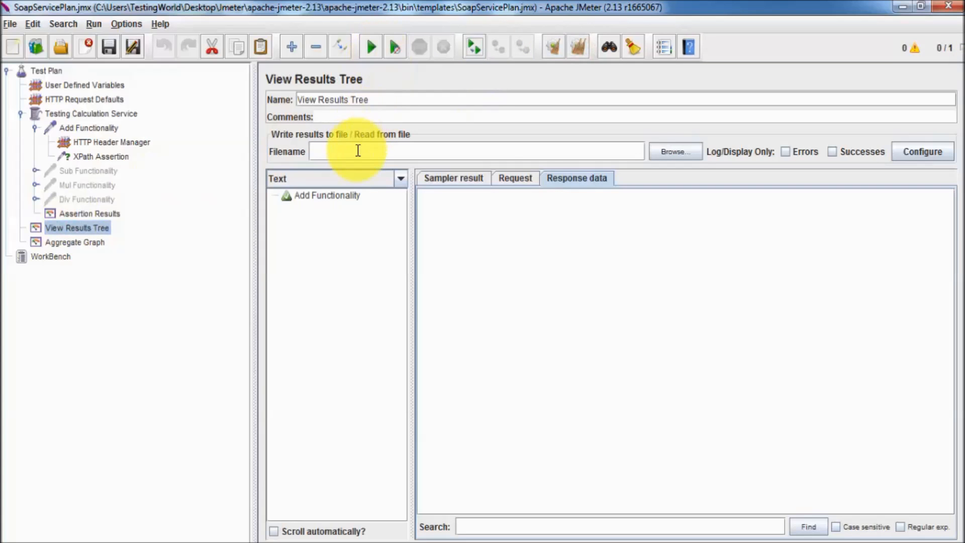
{"action": "left_click", "coordinate": [327, 195]}
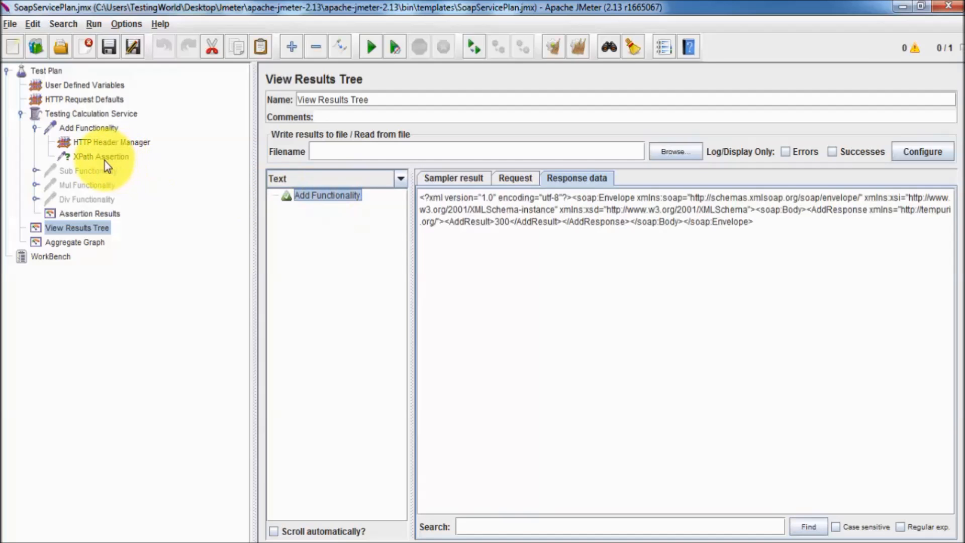
{"action": "left_click", "coordinate": [100, 156]}
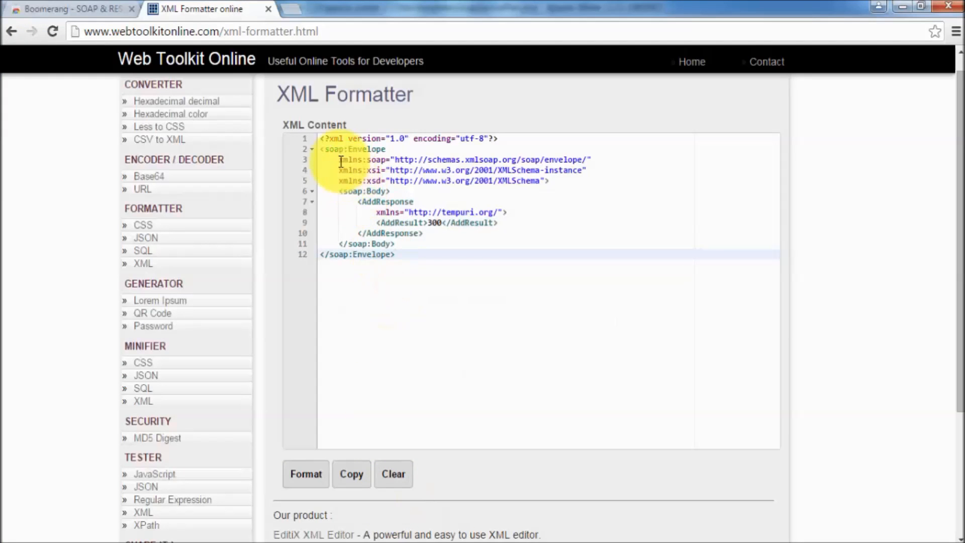
Step: Highlight the envelope namespace declarations and the AddResponse element in the formatted XML
{"action": "left_click_drag", "start_coordinate": [338, 160], "coordinate": [545, 180]}
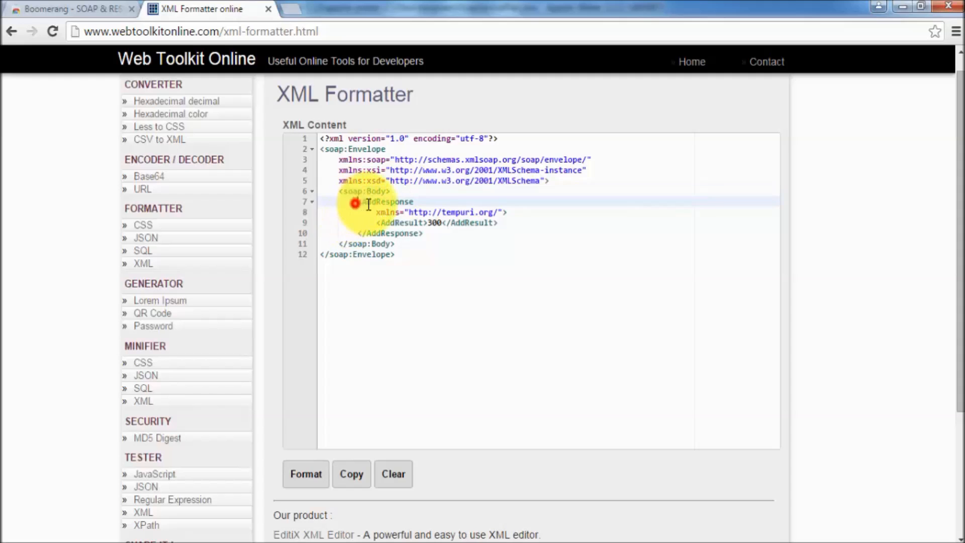
{"action": "left_click_drag", "start_coordinate": [356, 202], "coordinate": [415, 233]}
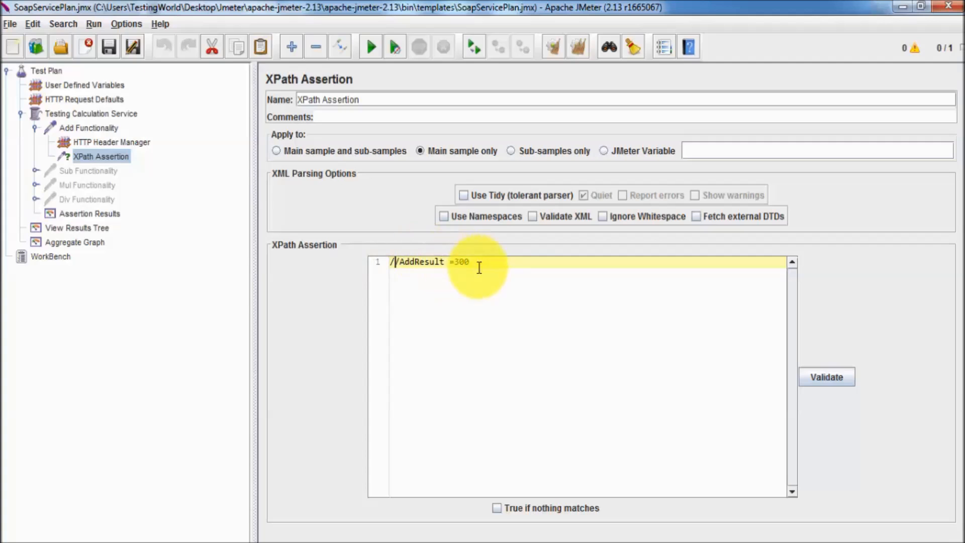
Step: Validate the shortened expression //AddResult =300 and dismiss the valid-expression message
{"action": "left_click", "coordinate": [826, 378]}
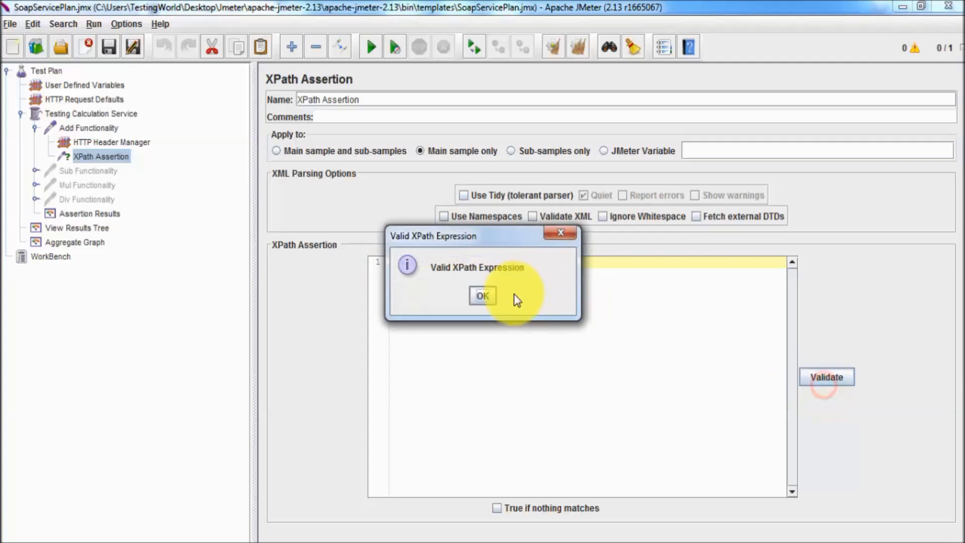
{"action": "left_click", "coordinate": [89, 213]}
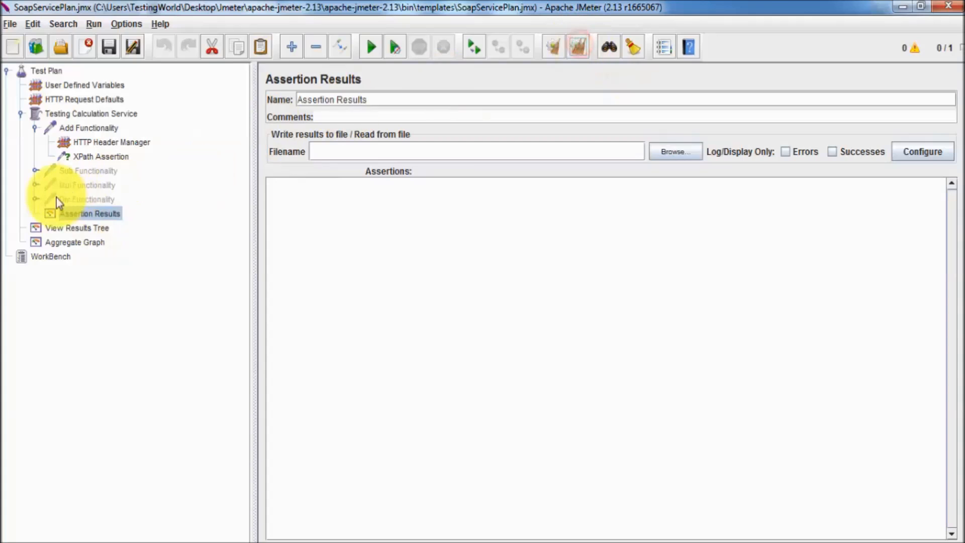
Step: Rerun the plan, view the Add Functionality sample result, and return to the XPath Assertion
{"action": "left_click", "coordinate": [370, 46]}
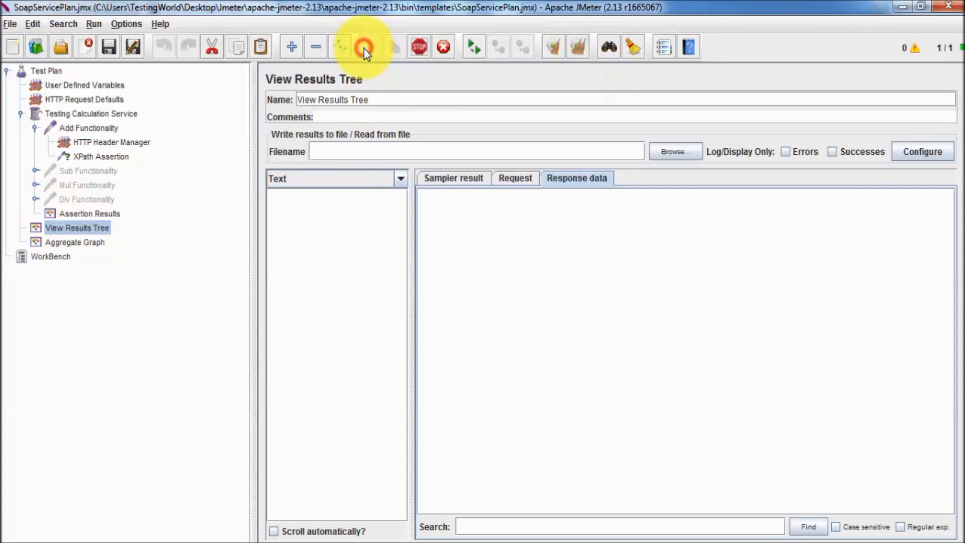
{"action": "left_click", "coordinate": [370, 47]}
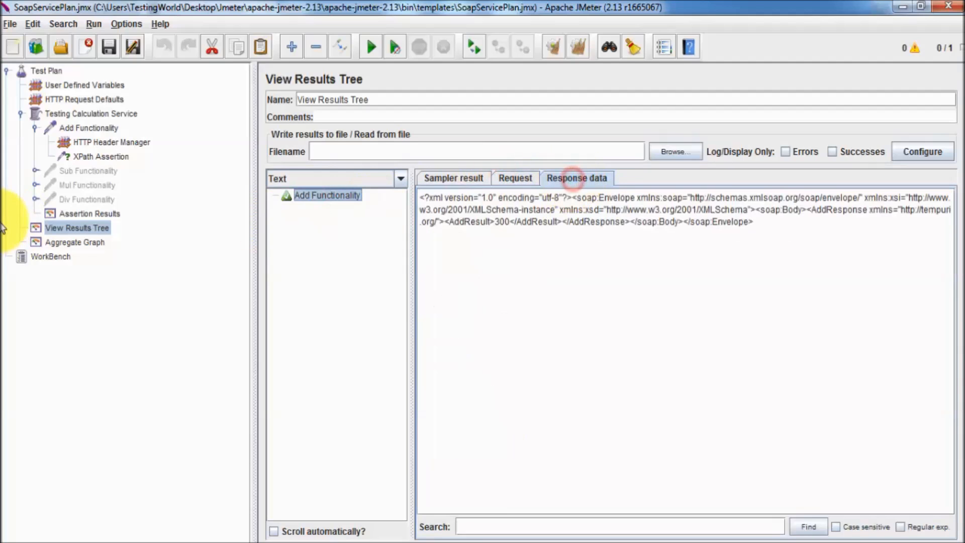
{"action": "left_click", "coordinate": [100, 157]}
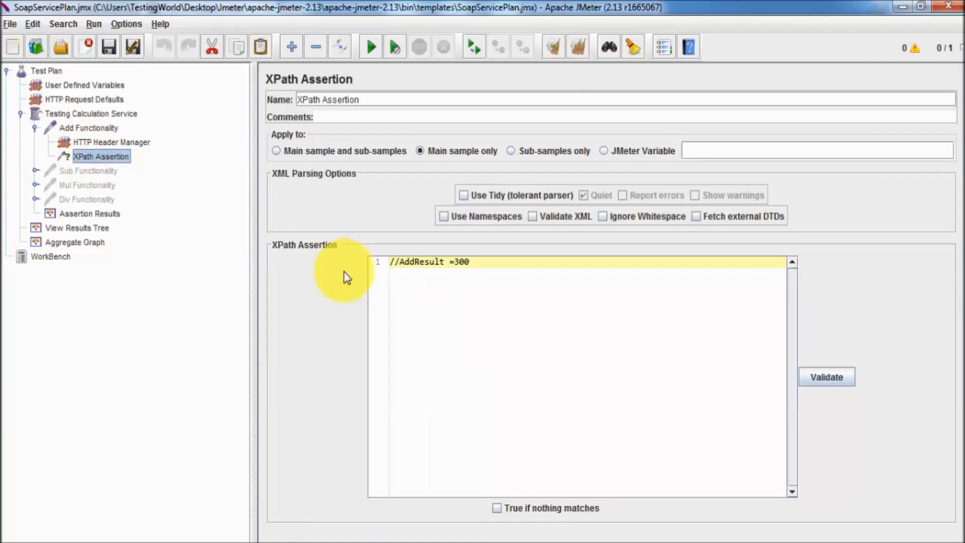
{"action": "double_click", "coordinate": [420, 261]}
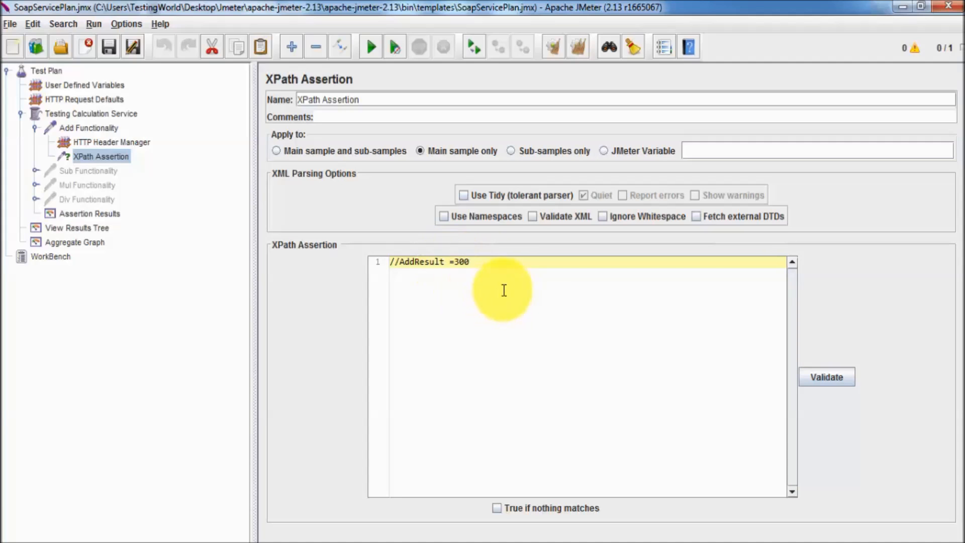
{"action": "mouse_move", "coordinate": [463, 277]}
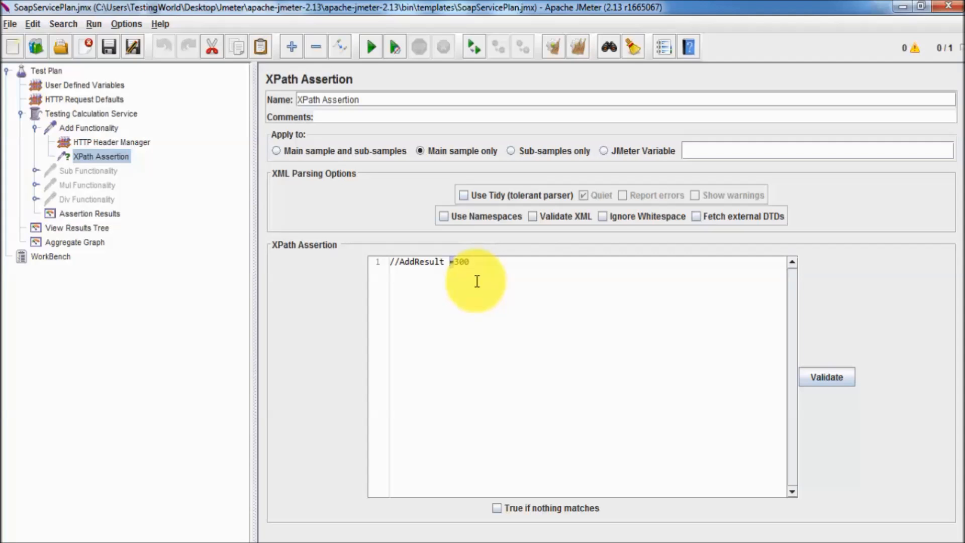
Step: Extend the expression to //AddResult/text() =300 and rerun the plan from Assertion Results
{"action": "type", "text": "/text"}
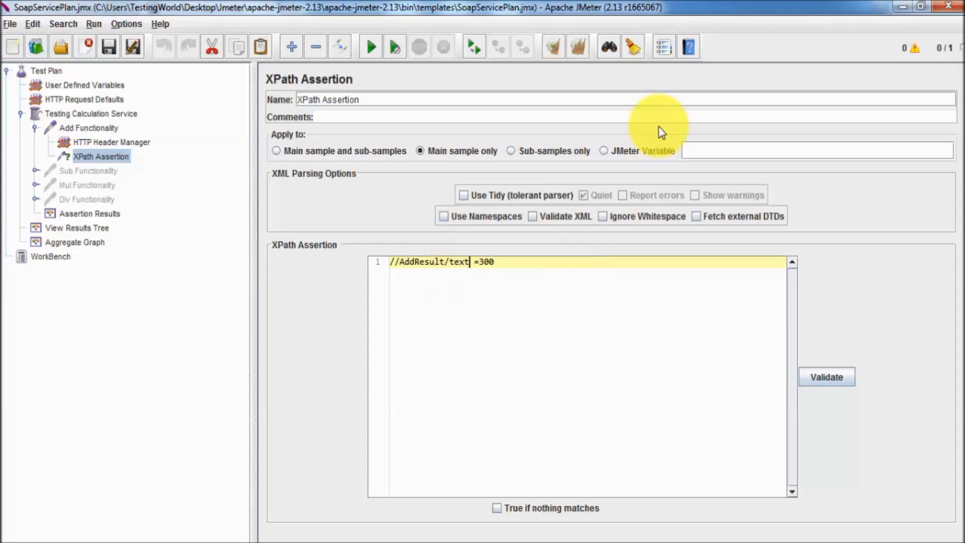
{"action": "type", "text": "()"}
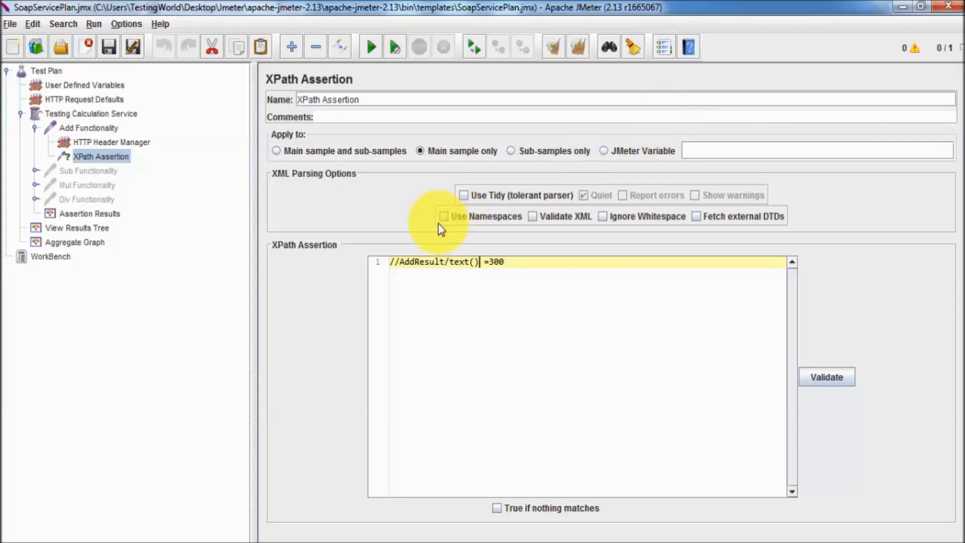
{"action": "left_click", "coordinate": [89, 213]}
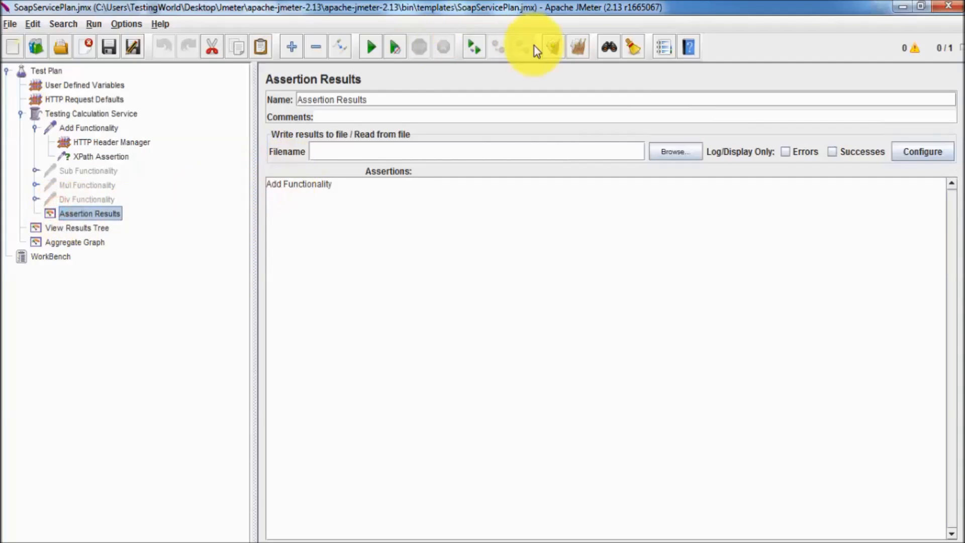
{"action": "left_click", "coordinate": [371, 46]}
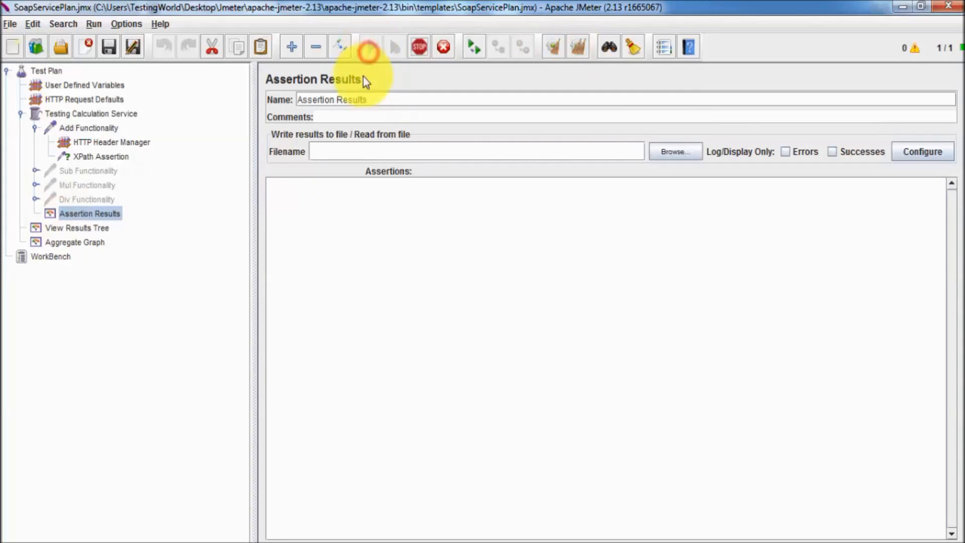
Step: Inspect the Add Functionality sample's request and response data in View Results Tree
{"action": "left_click", "coordinate": [76, 228]}
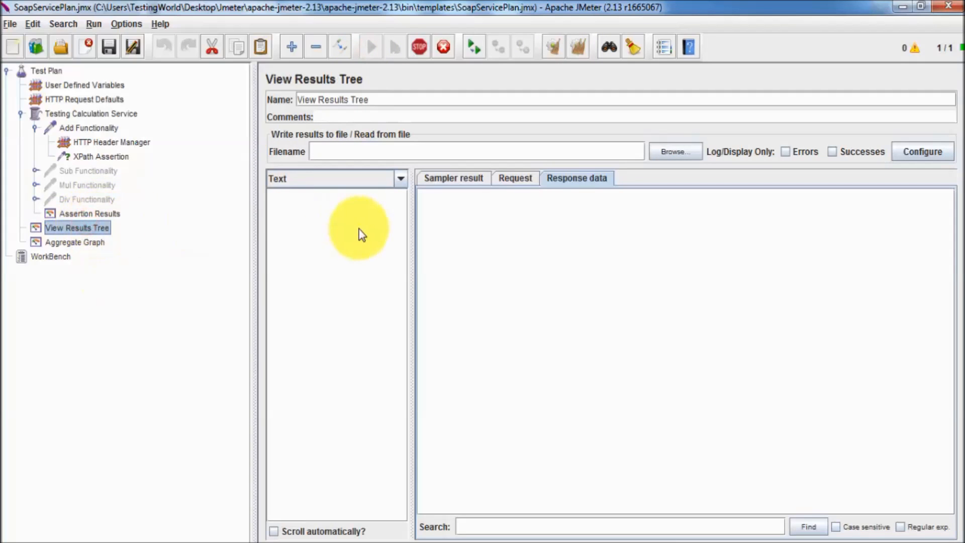
{"action": "left_click", "coordinate": [370, 46]}
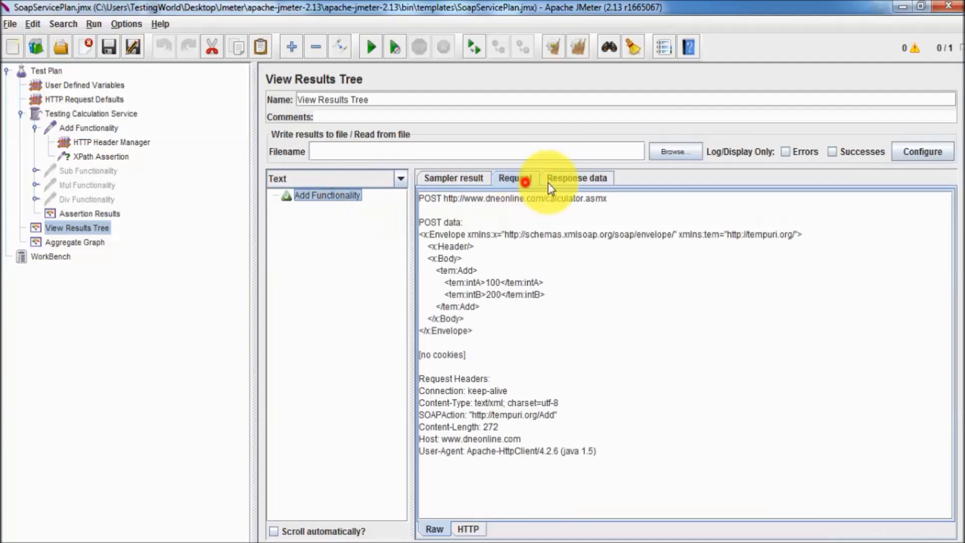
{"action": "left_click", "coordinate": [575, 178]}
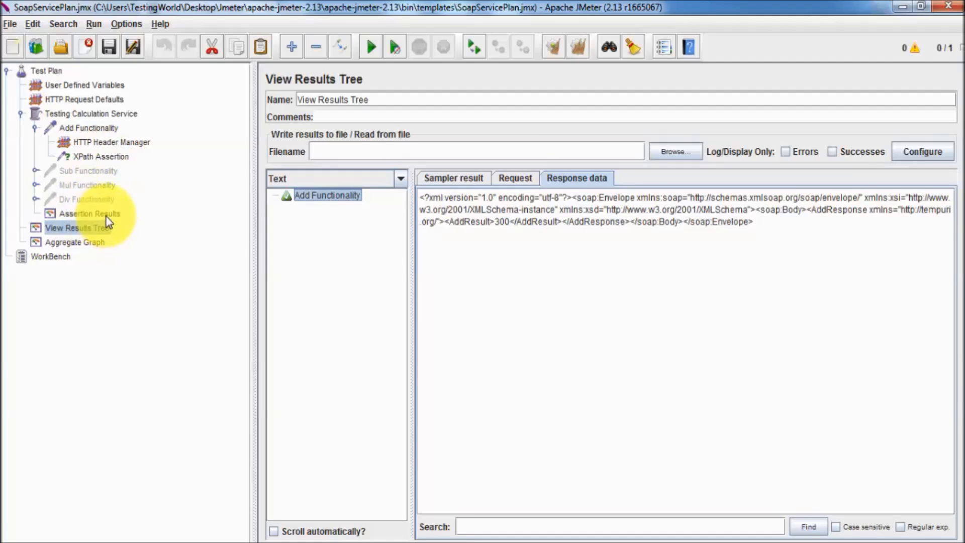
Step: Revert the XPath Assertion expression to //AddResult =300 by removing /text()
{"action": "left_click", "coordinate": [102, 157]}
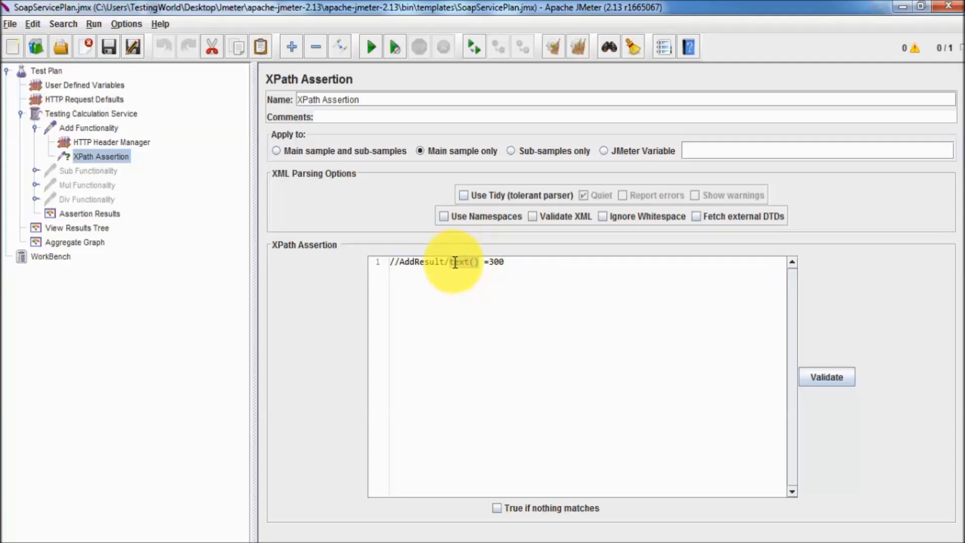
{"action": "key", "text": "BackSpace"}
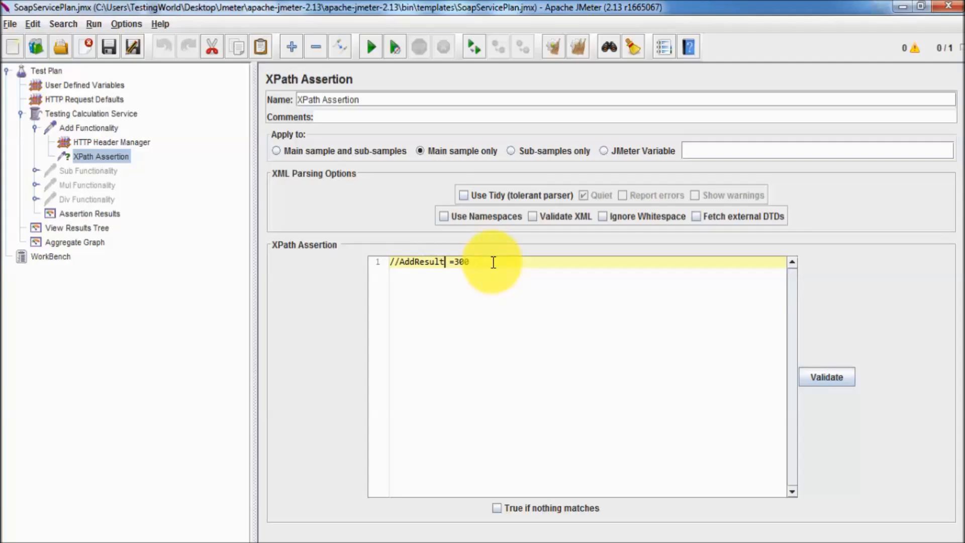